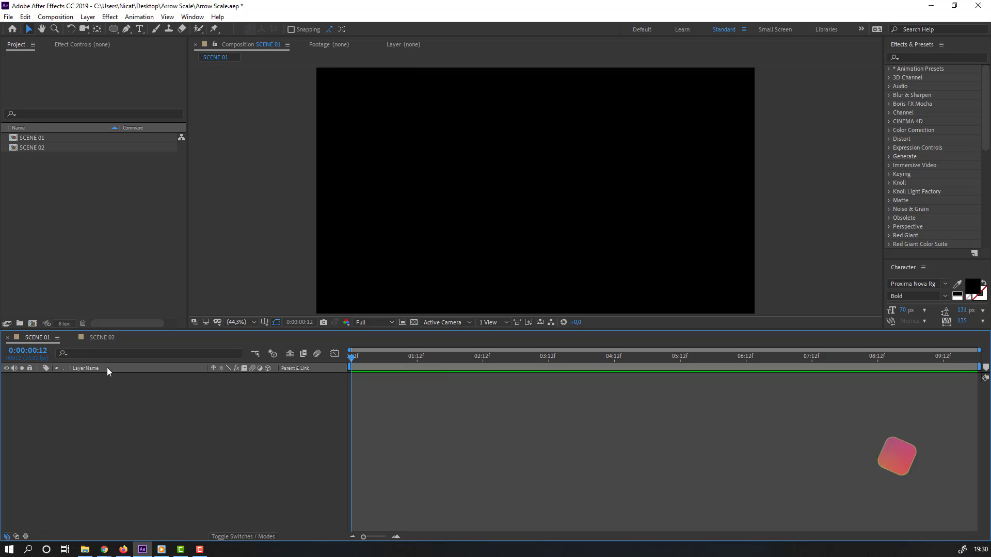
Step: Draw a U-shaped container path with a white 30 px stroke and no fill
left_click(126, 29)
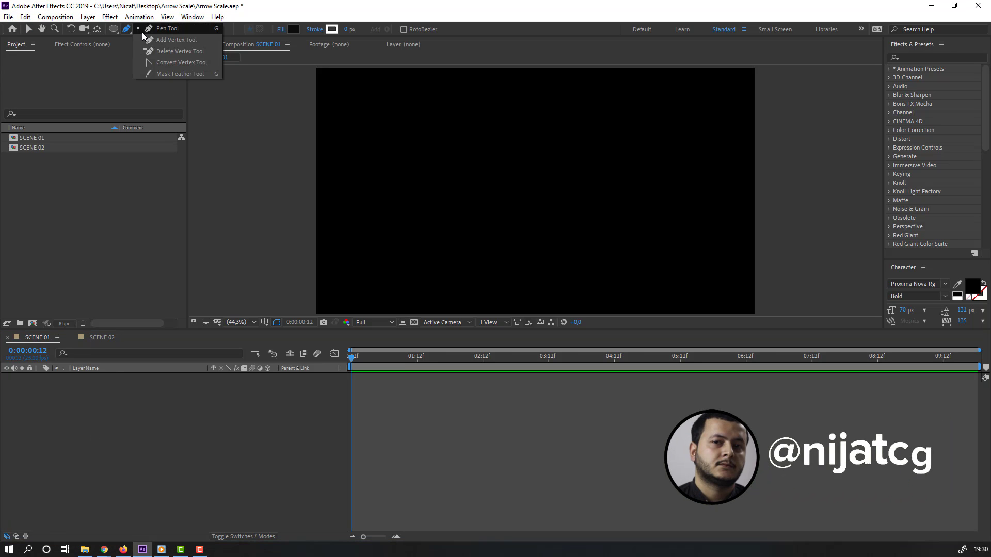
left_click(389, 239)
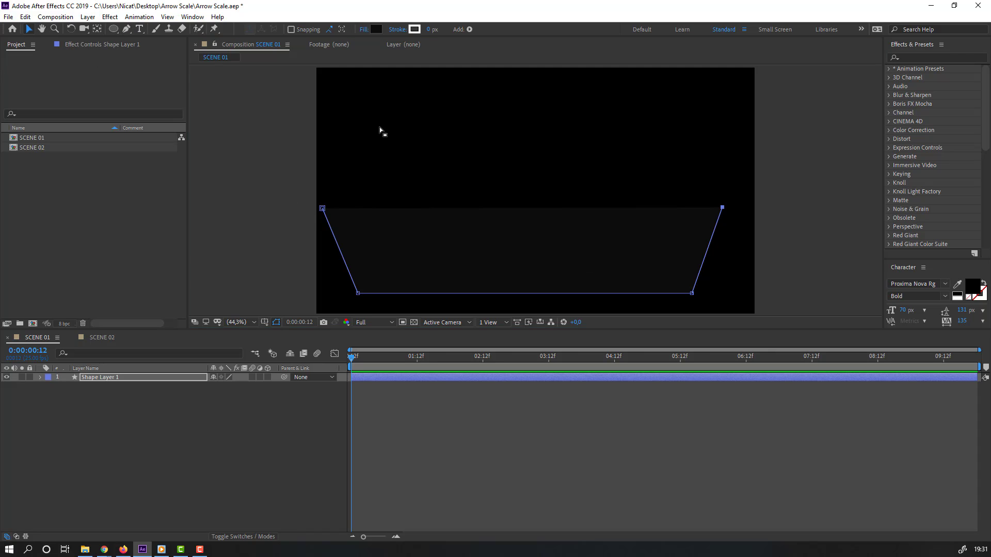
left_click(377, 29)
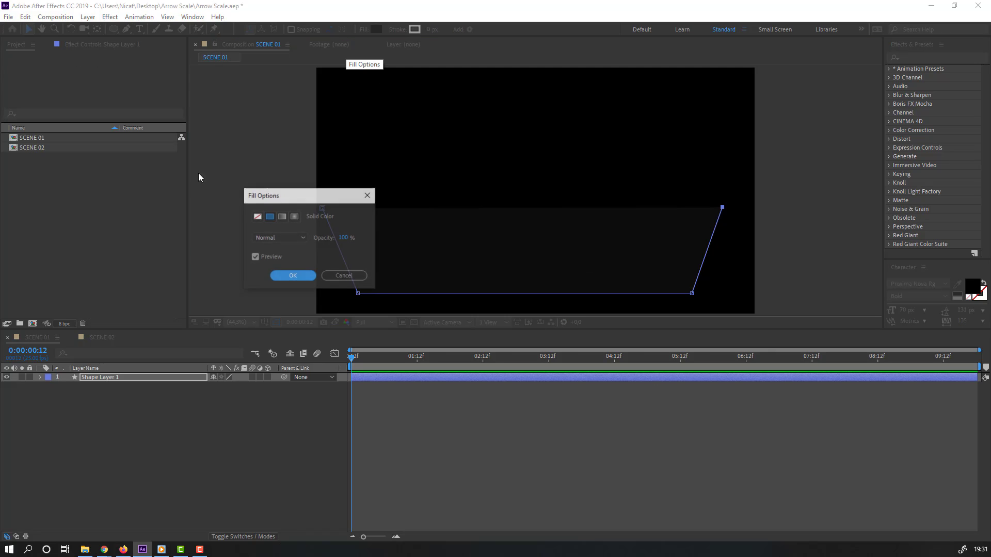
left_click(293, 275)
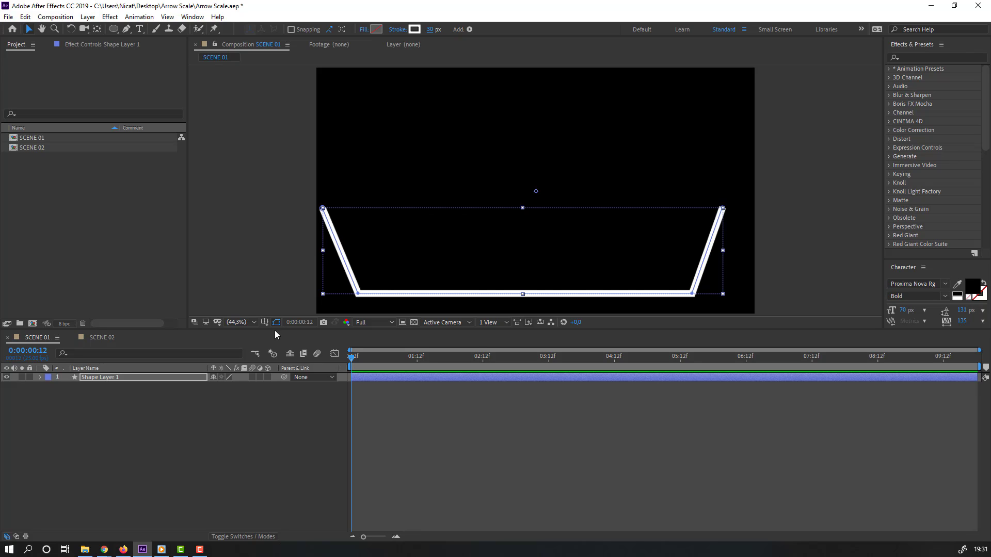
left_click(126, 442)
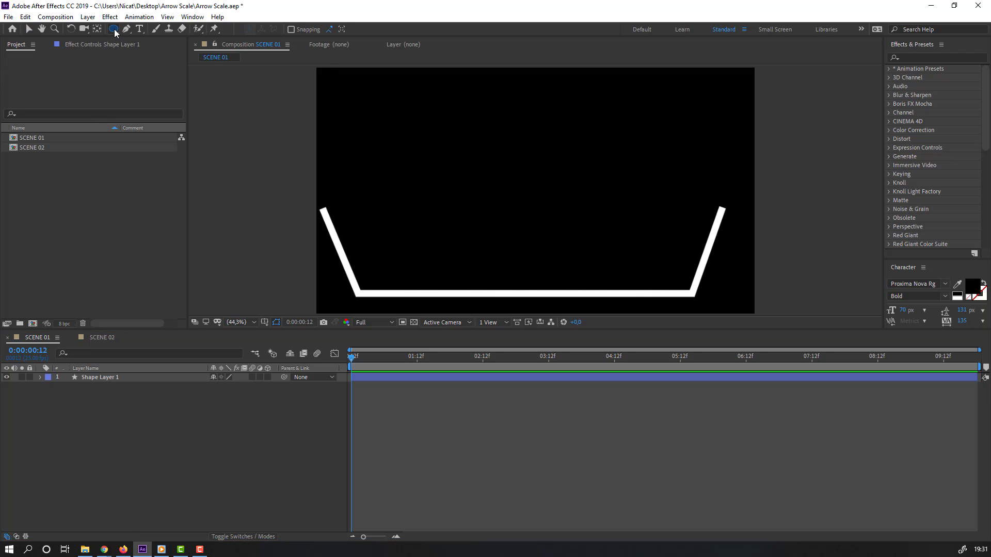
Step: Draw a yellow-filled circle with 0 px stroke high above the container
left_click(114, 29)
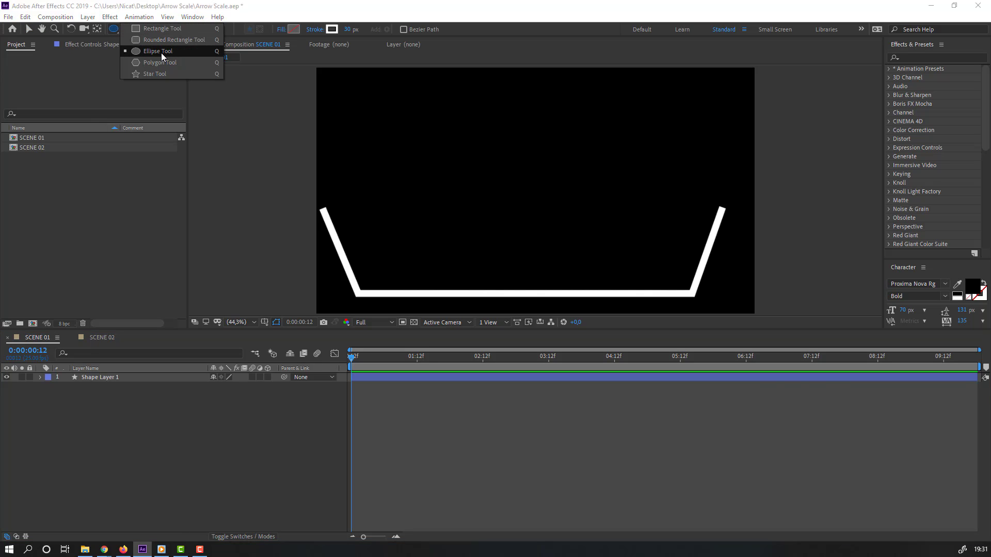
left_click(158, 52)
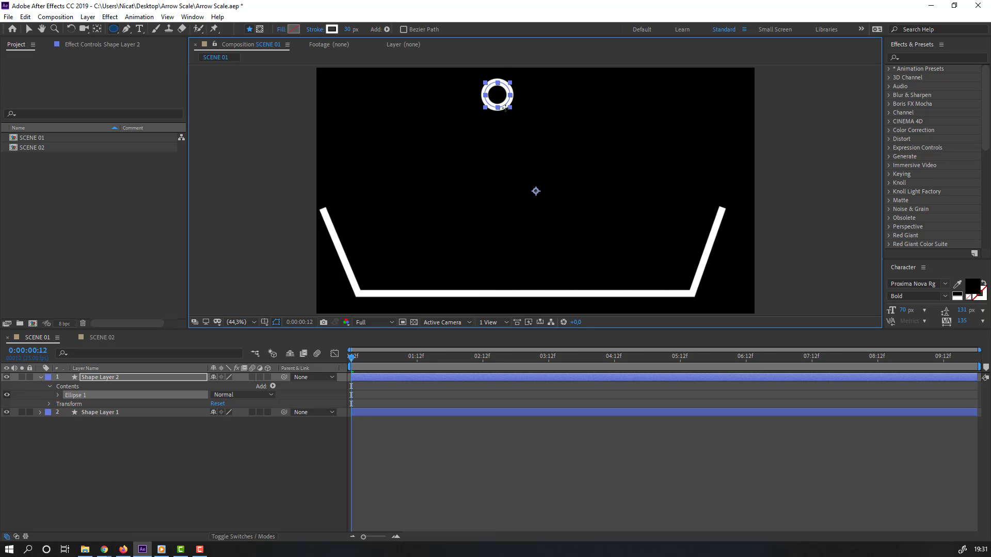
left_click(12, 29)
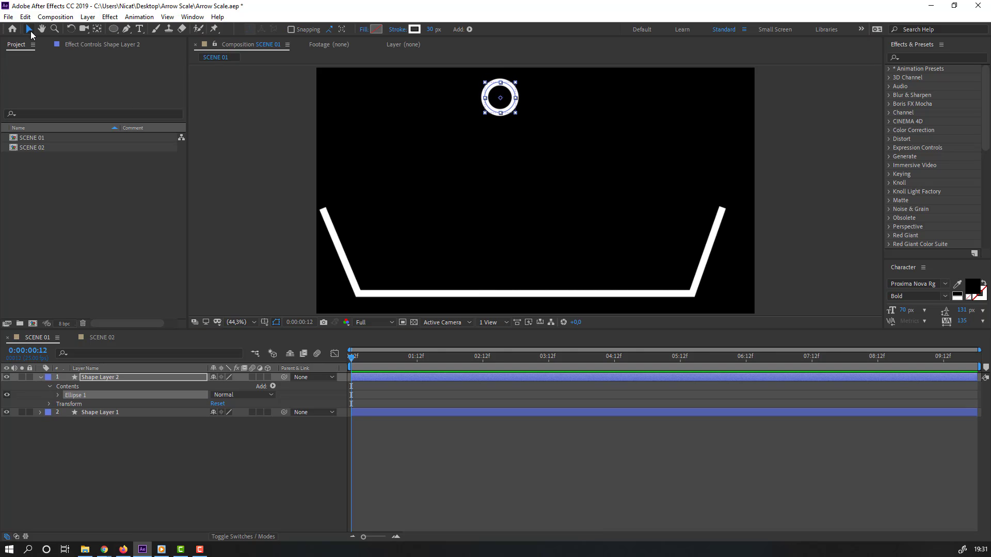
triple_click(434, 29)
type("0")
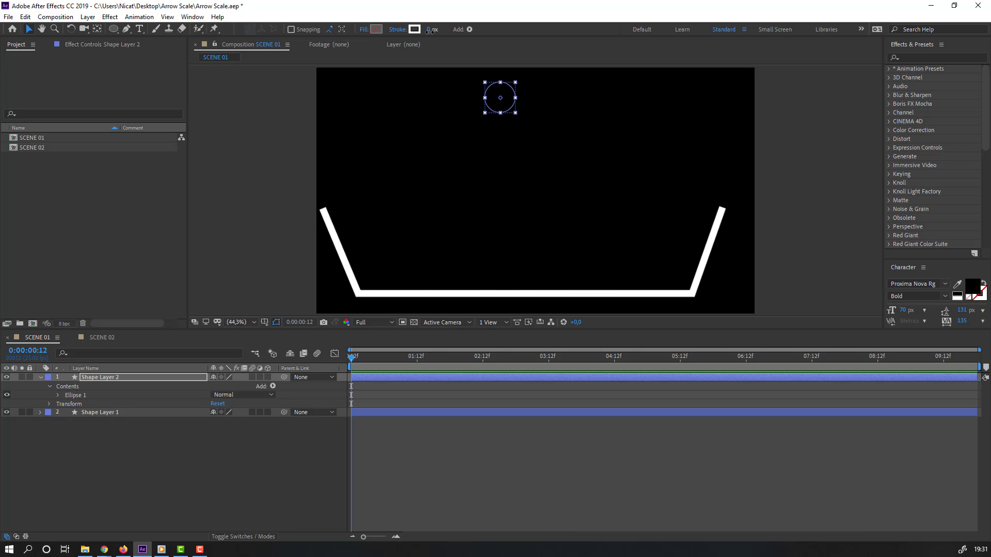
left_click(374, 29)
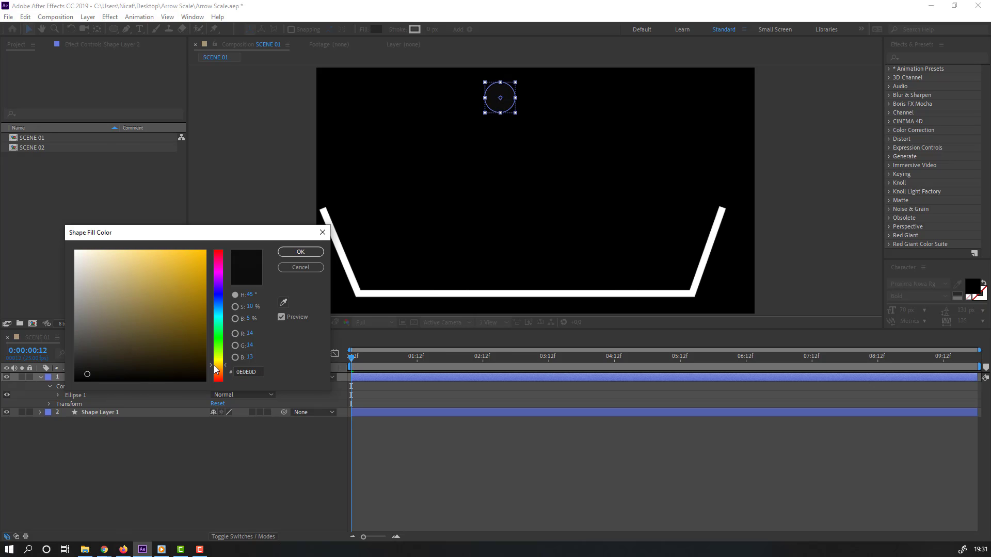
left_click(299, 252)
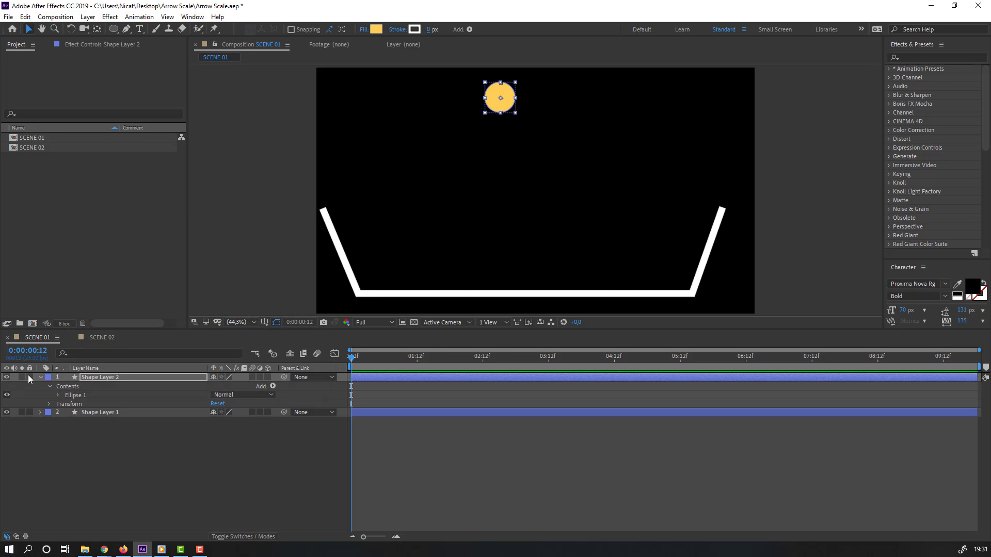
left_click(40, 378)
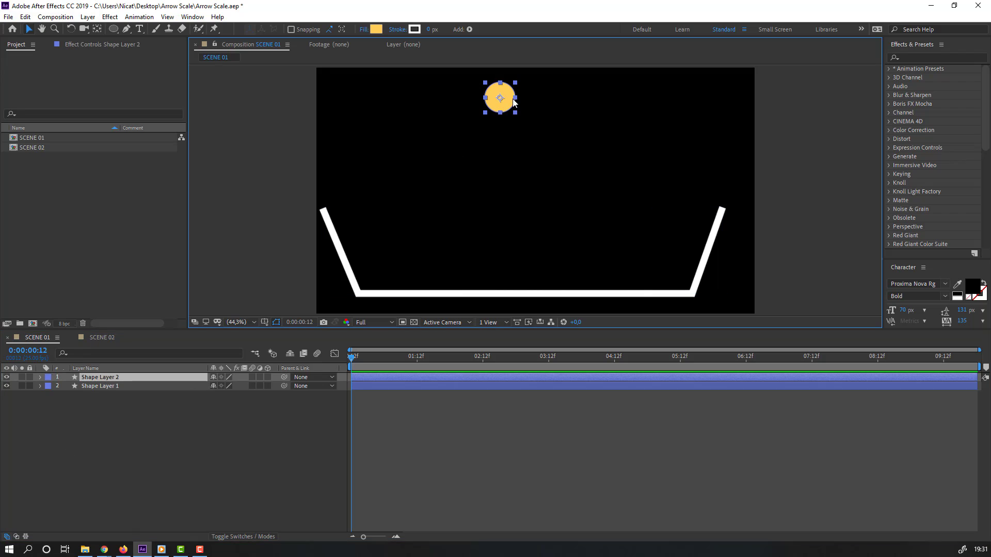
left_click(99, 386)
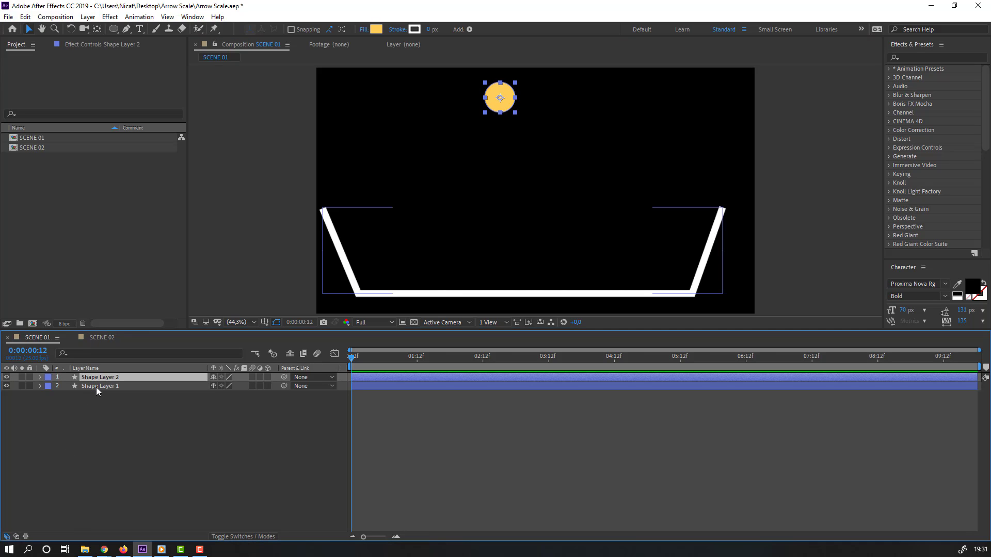
Step: Rename the container shape layer to 'static'
double_click(99, 386)
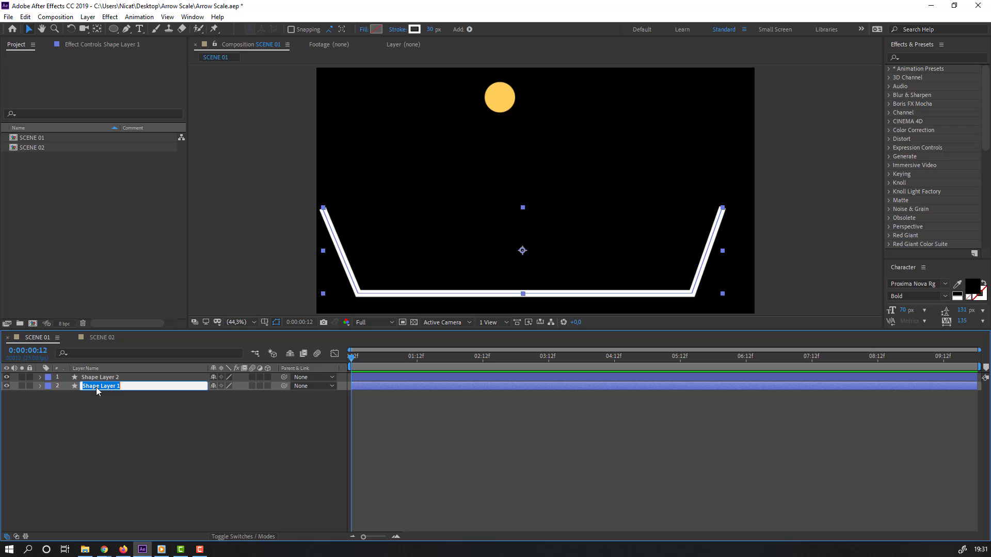
type("static")
left_click(143, 377)
type("ball")
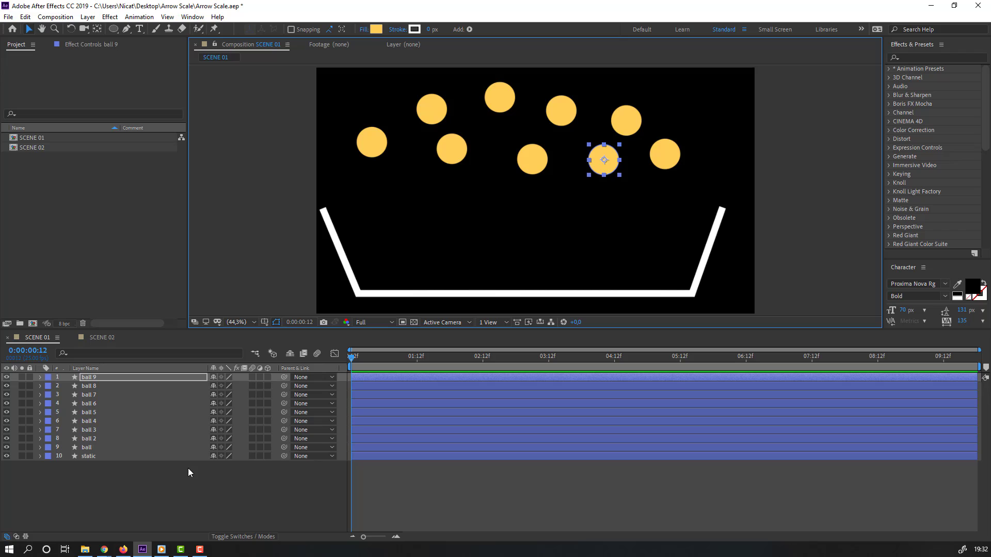
mouse_move(66, 115)
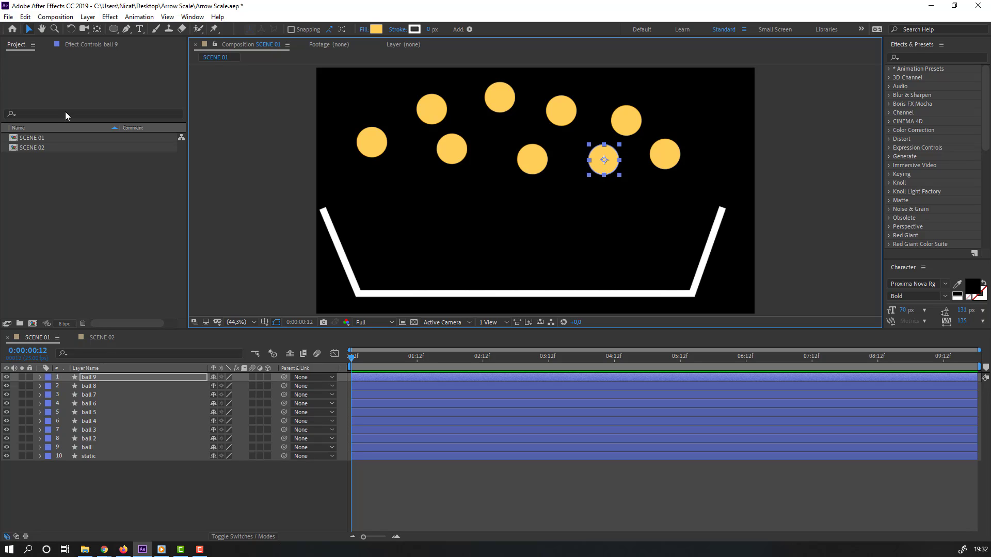
Step: Launch Newton 3 on SCENE 01 via the Composition menu
left_click(55, 17)
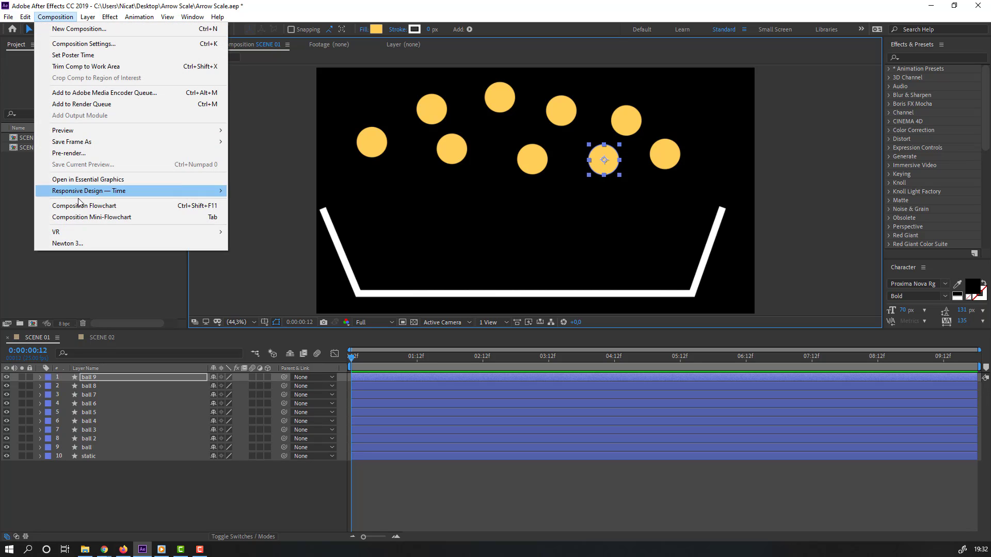
mouse_move(212, 247)
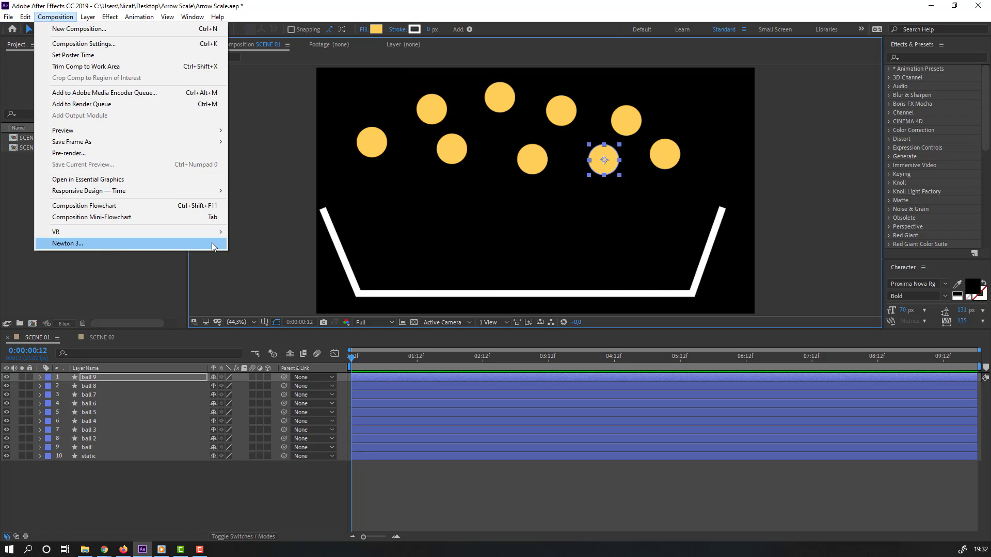
left_click(68, 245)
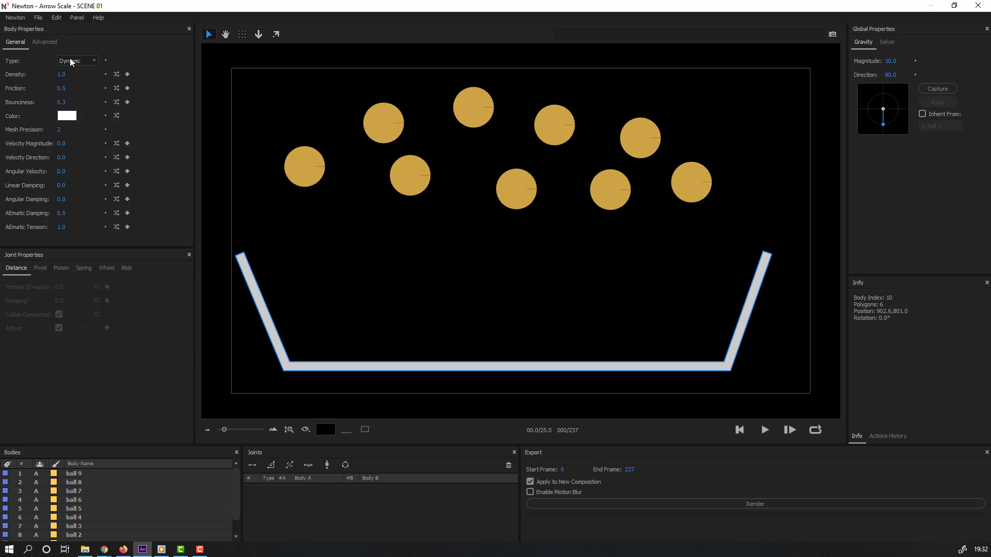
Step: Make the container body Static and set the dynamic balls' bounciness to 0.7
left_click(76, 60)
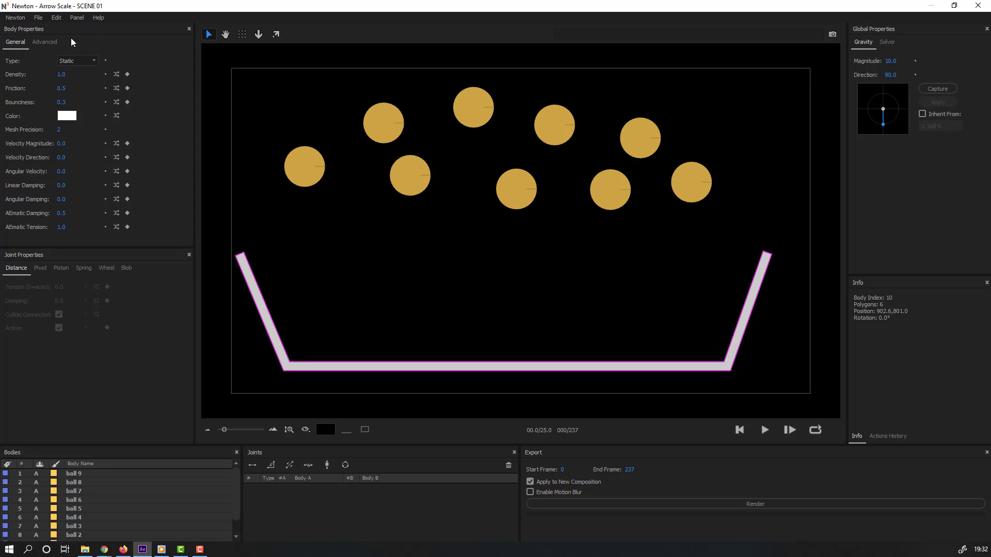
left_click(304, 166)
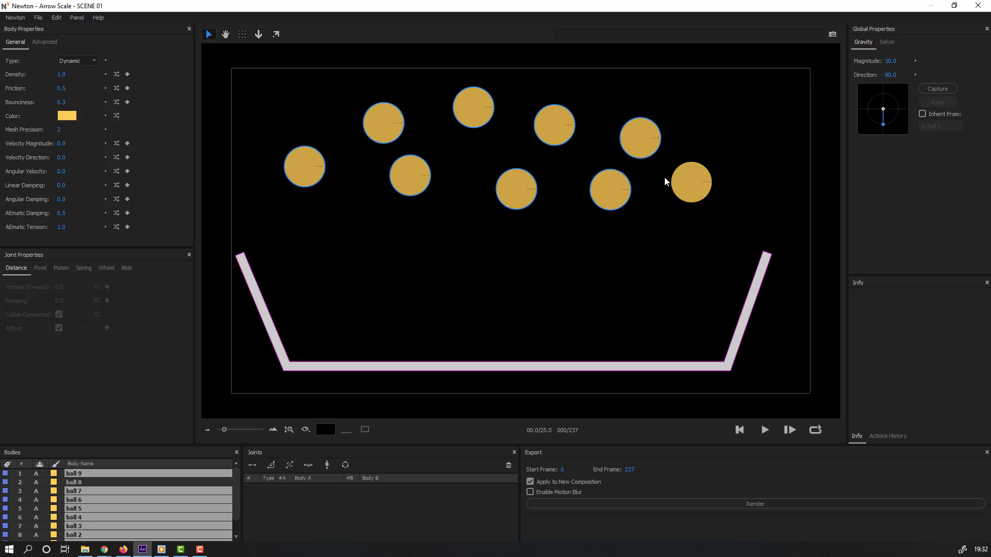
left_click(78, 61)
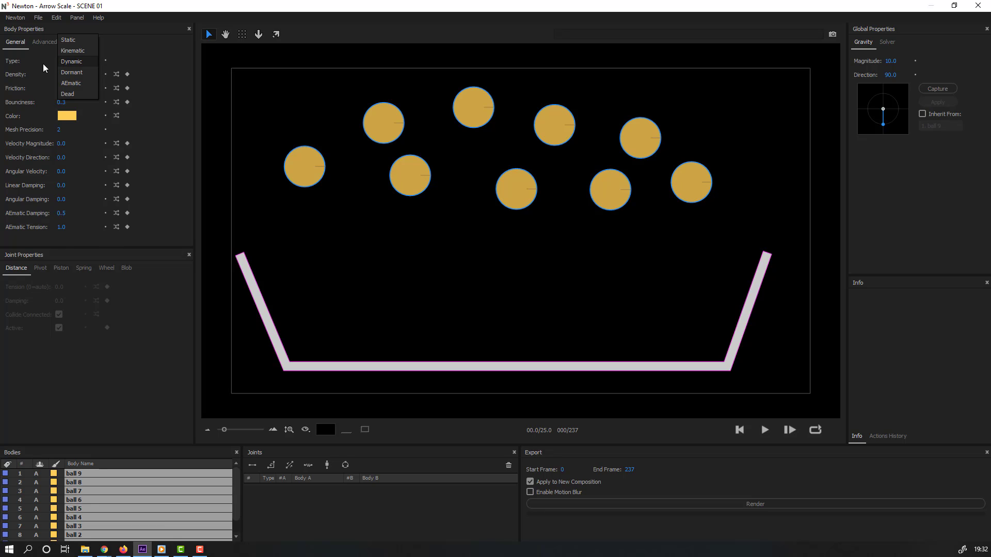
left_click(70, 61)
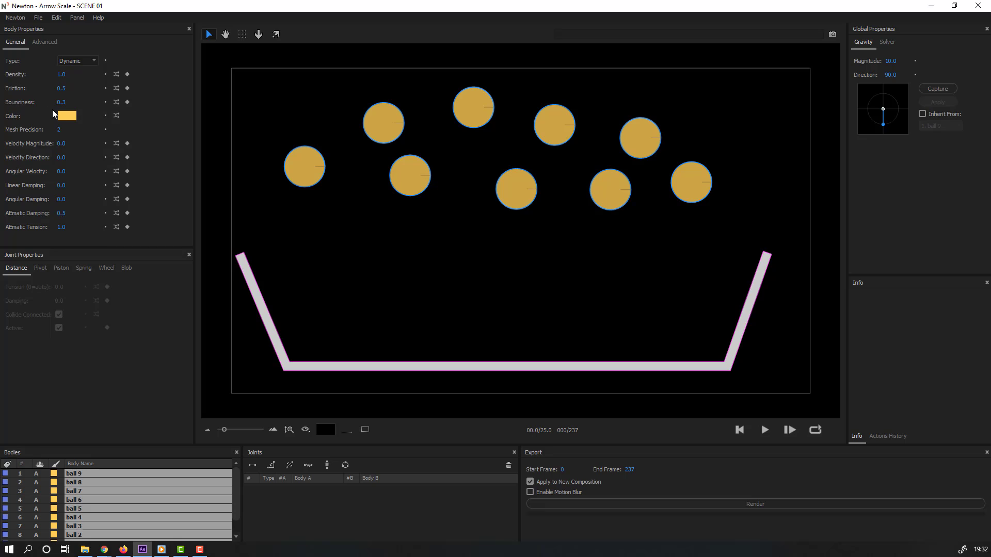
double_click(62, 101)
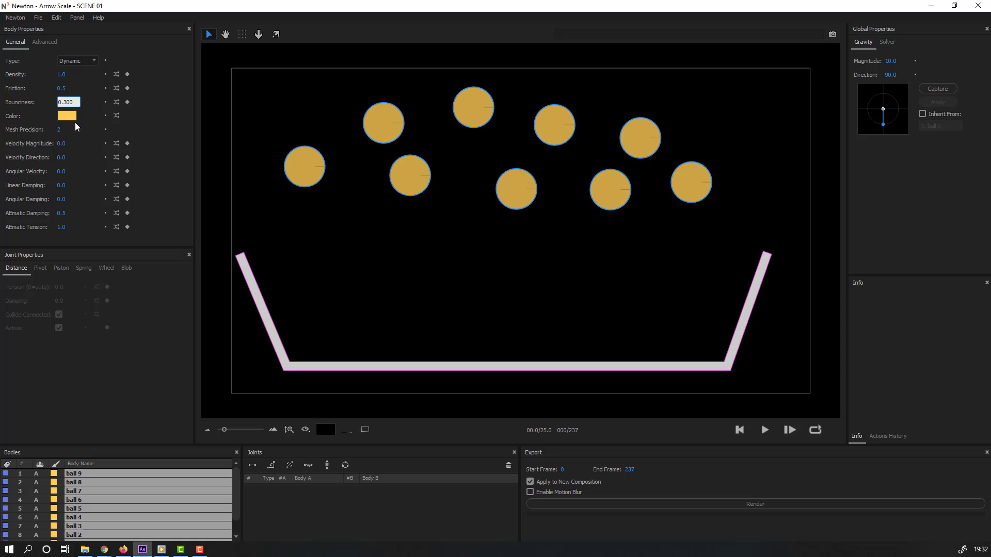
type("0.7")
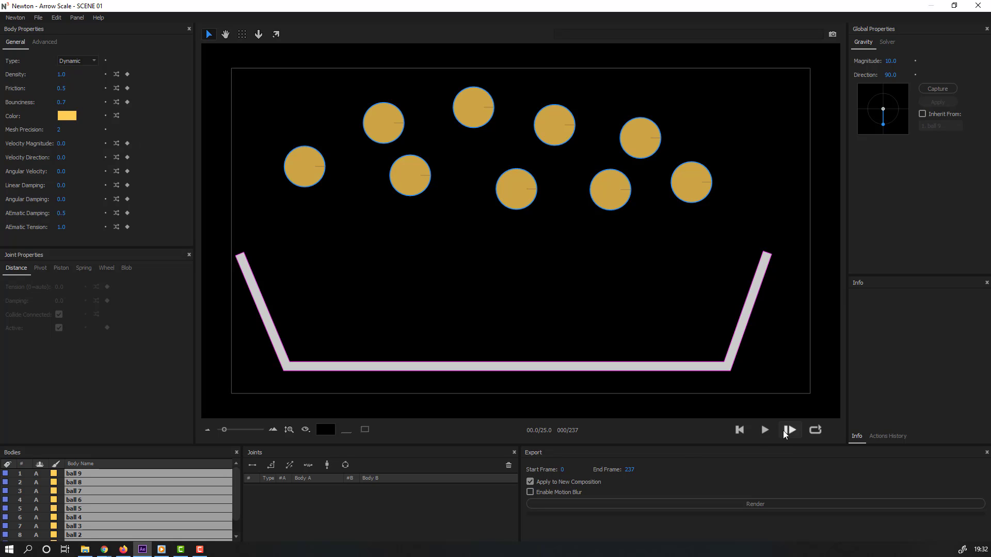
Step: Preview and rewind the simulation, then render it to new composition SCENE 03
left_click(764, 431)
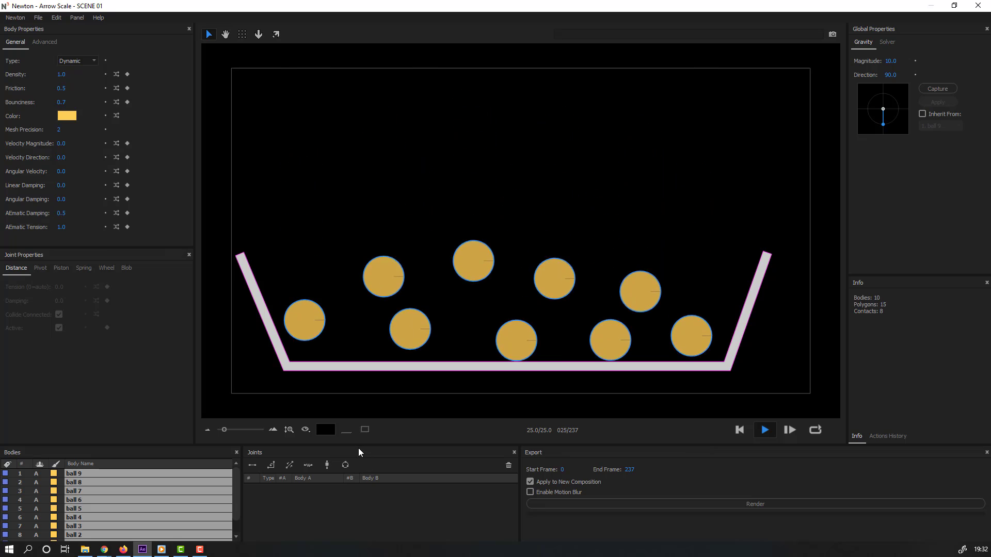
left_click(763, 430)
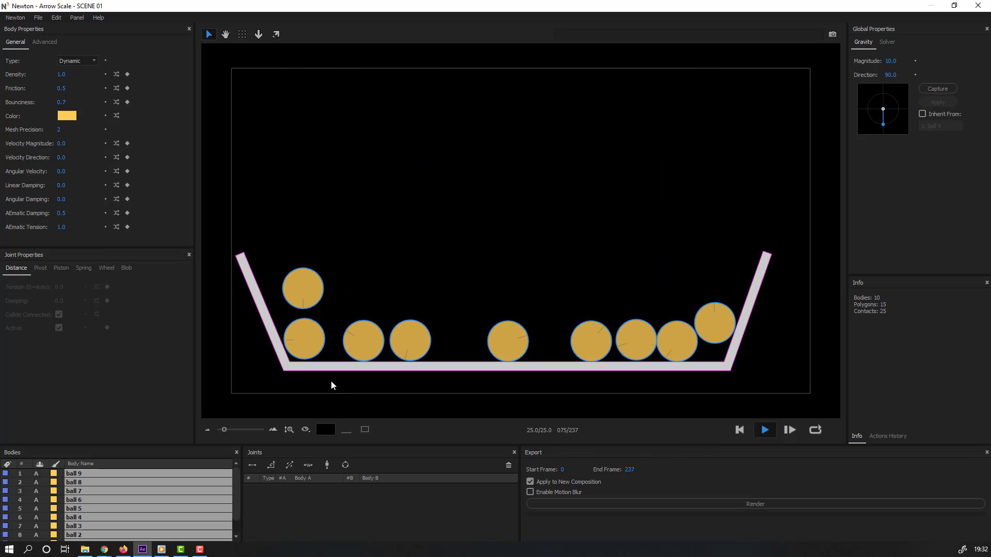
left_click(763, 430)
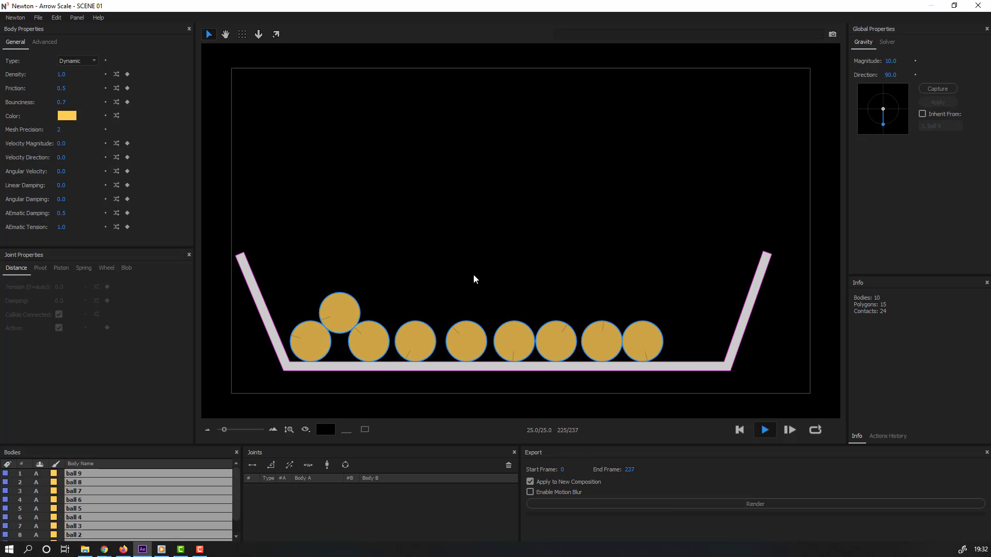
left_click(763, 430)
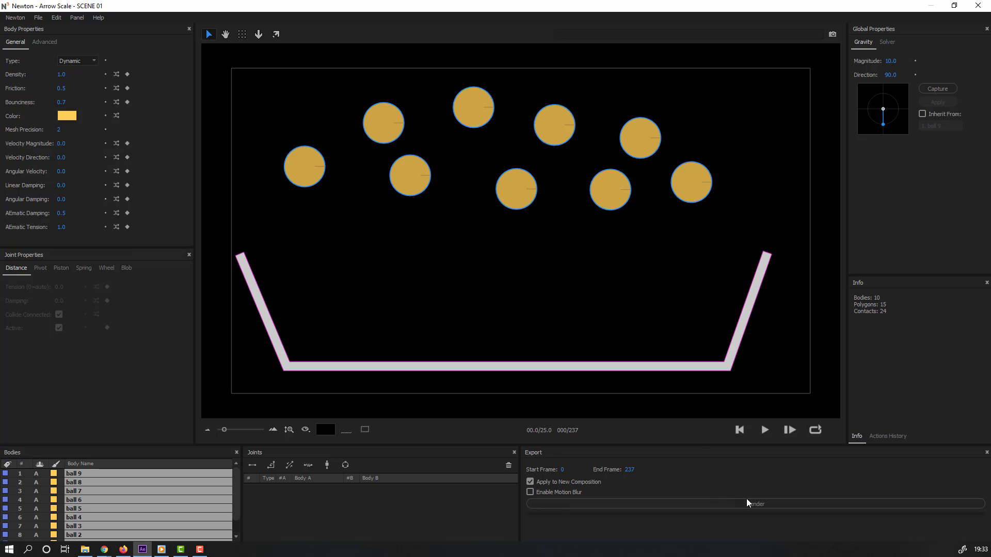
left_click(763, 429)
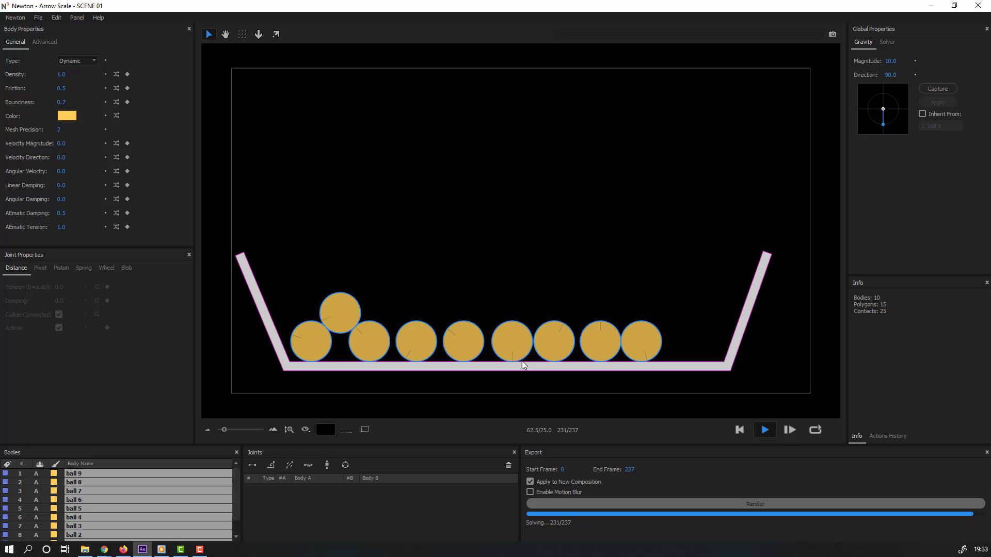
left_click(141, 549)
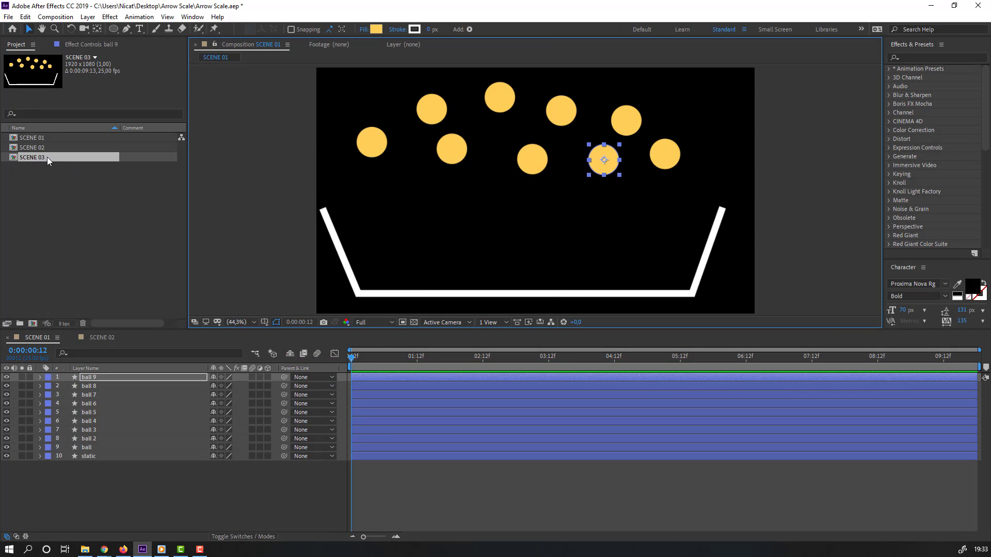
Step: Review the SCENE 03 render, then send the single-ball SCENE 01 to Newton 3
double_click(32, 156)
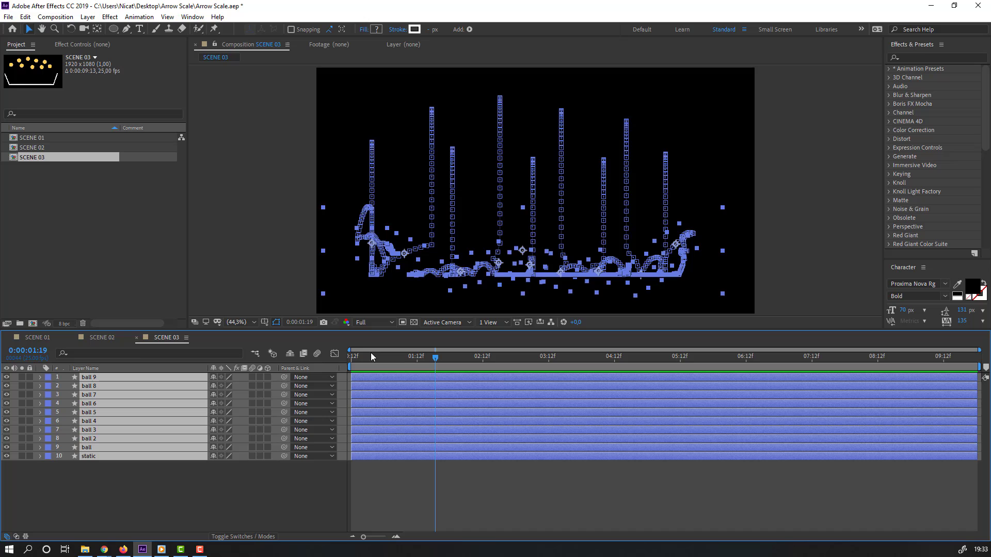
left_click(35, 337)
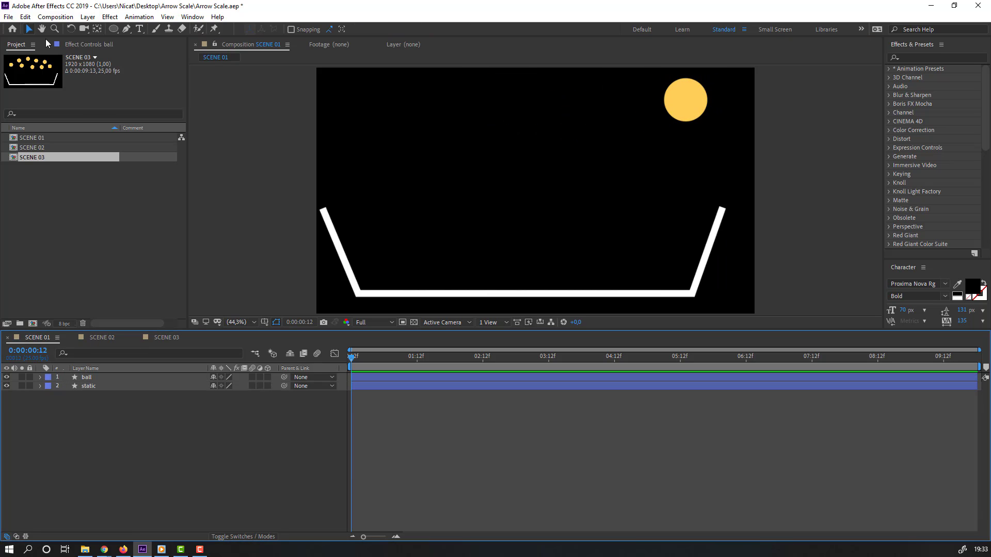
left_click(55, 16)
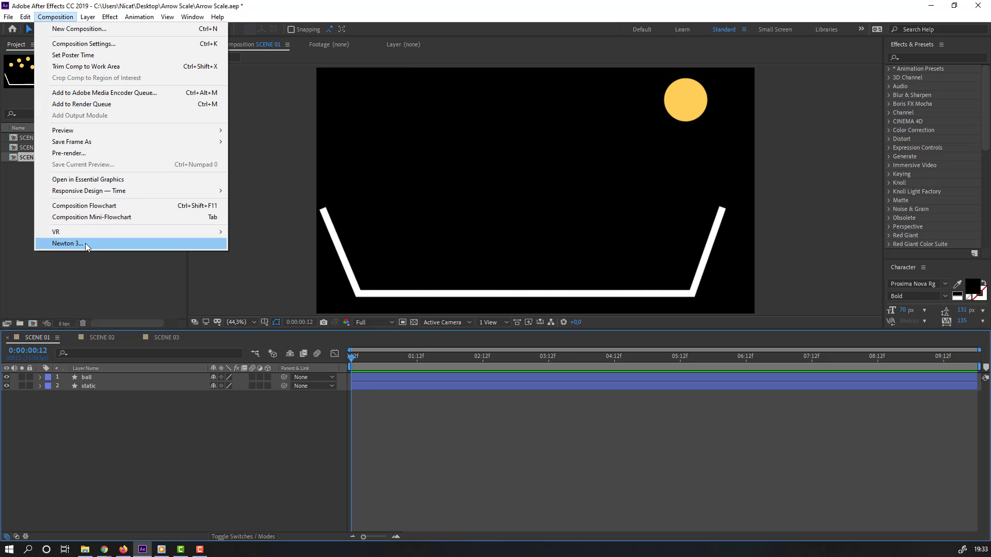
left_click(66, 243)
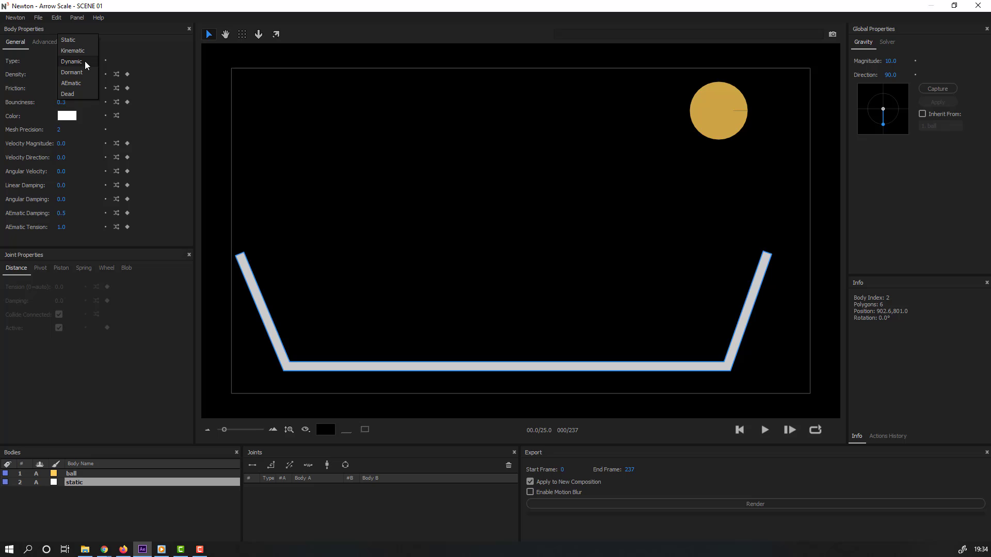
Step: Keep the container static and give the ball bounciness 0.8, density and friction 5
left_click(68, 39)
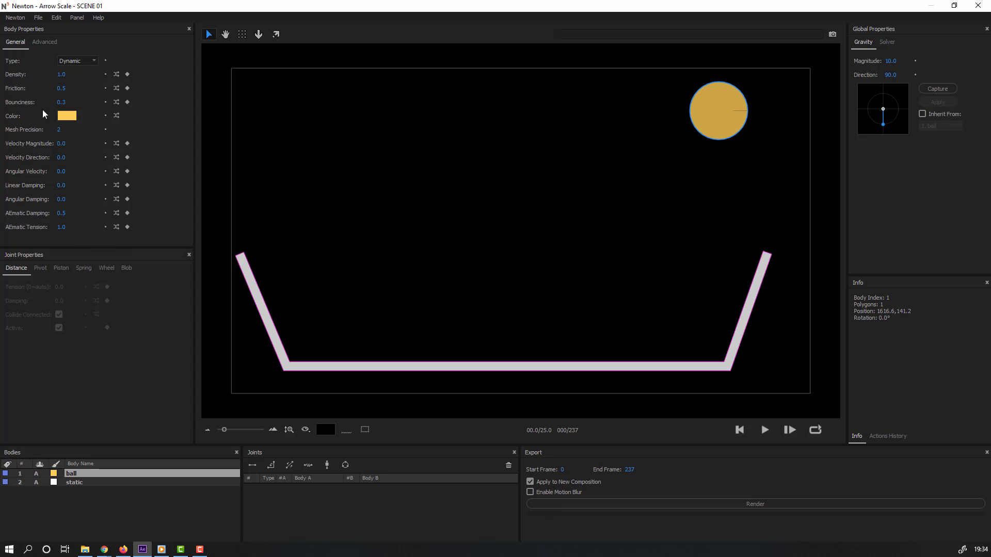
double_click(67, 102)
type("0.8")
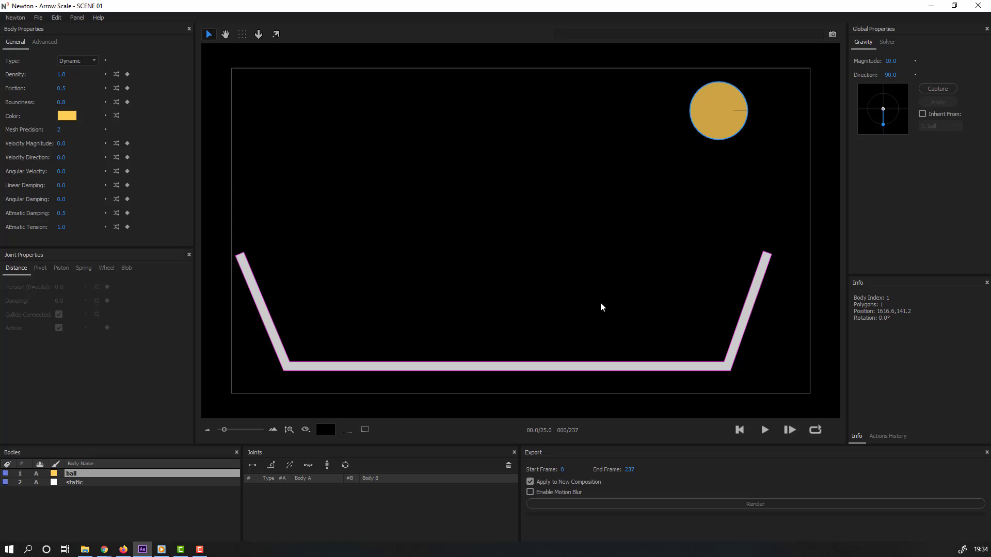
triple_click(67, 73)
type("5")
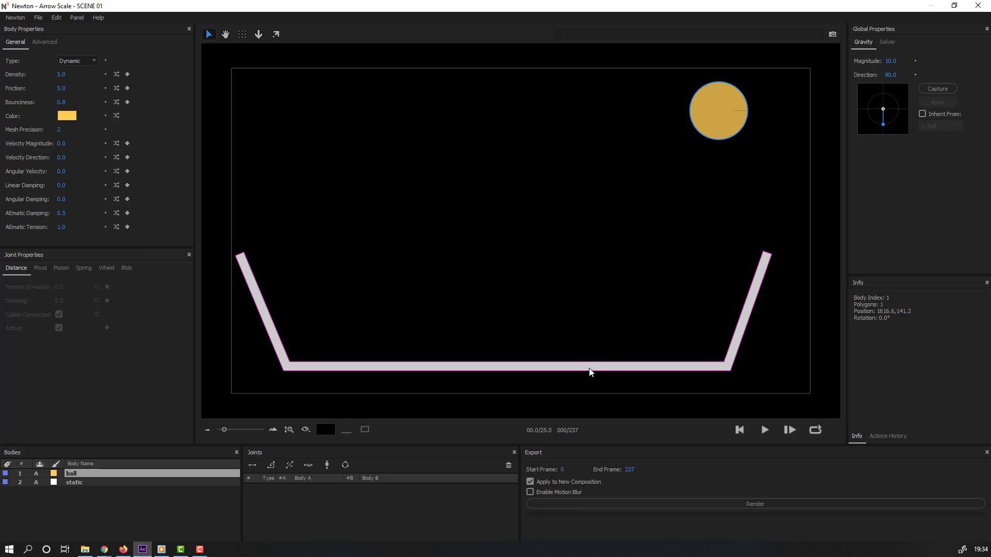
left_click(764, 430)
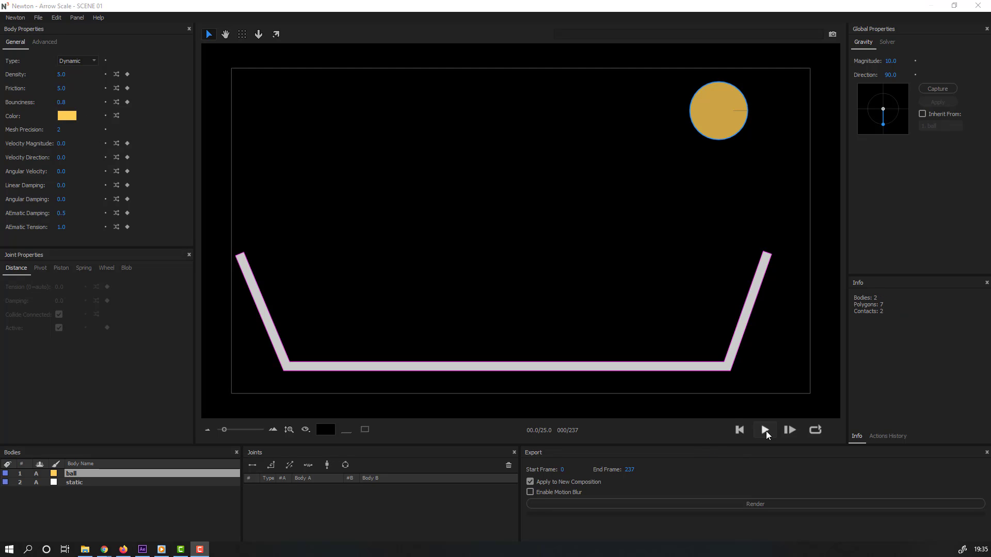
Step: Preview the ball's bounce, rewind to frame 0, and render to SCENE 04
left_click(763, 430)
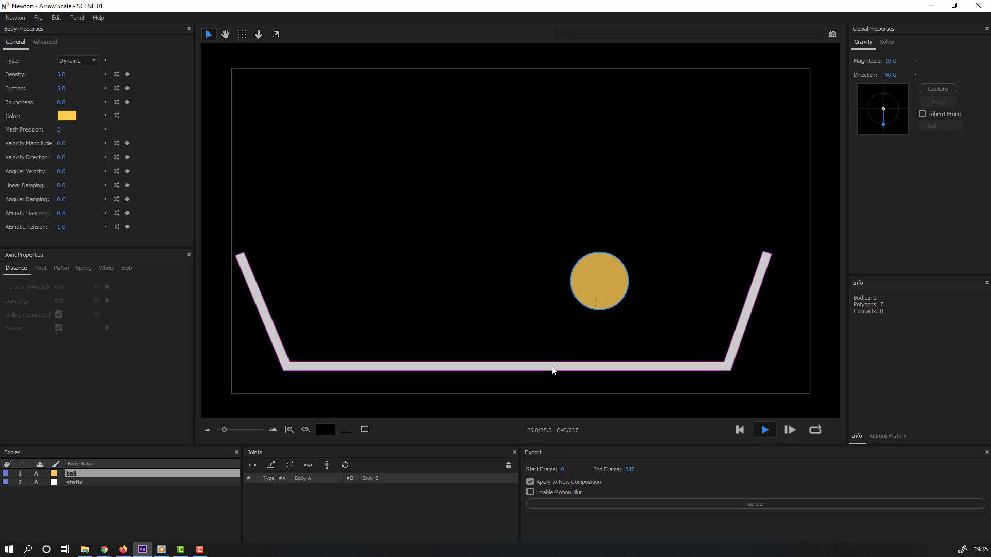
left_click(763, 430)
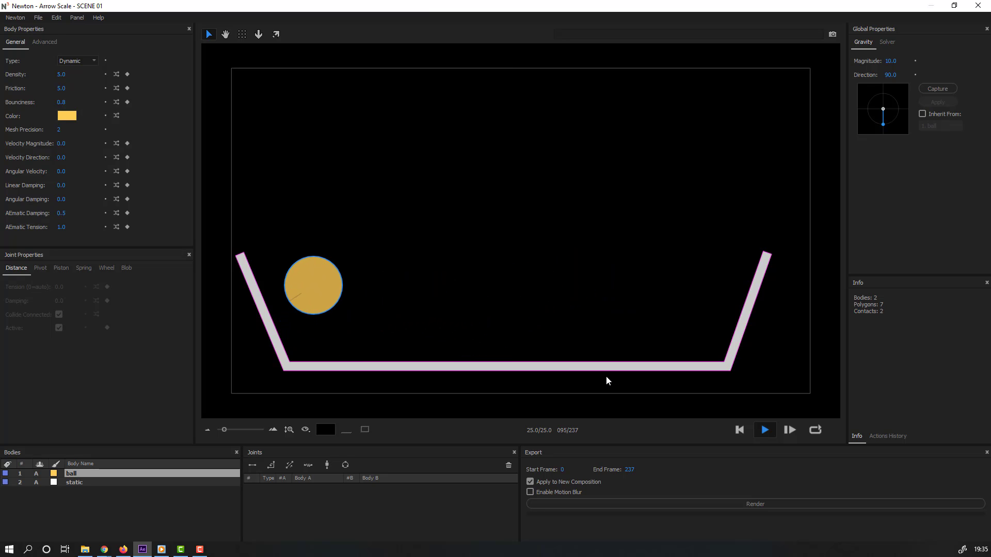
left_click(763, 430)
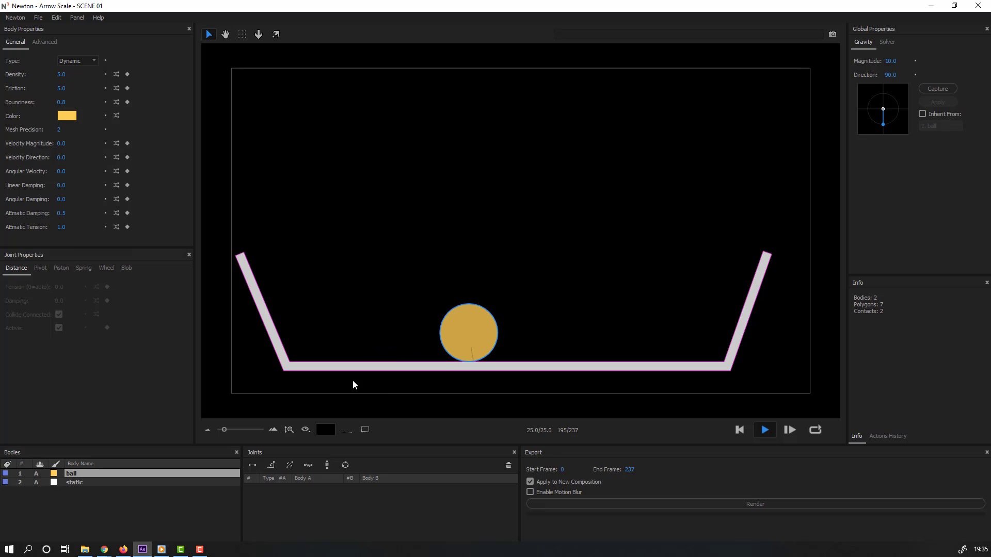
left_click(764, 430)
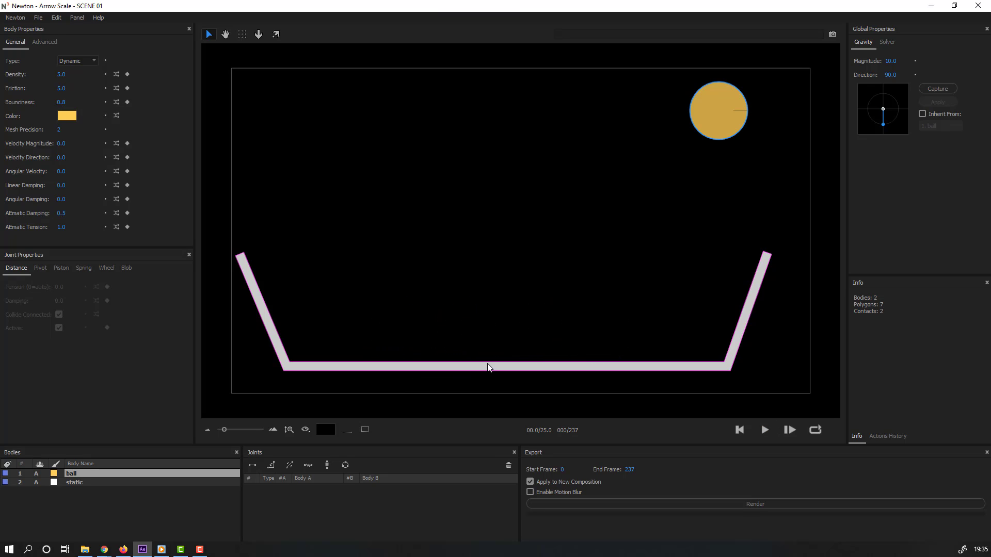
left_click(763, 429)
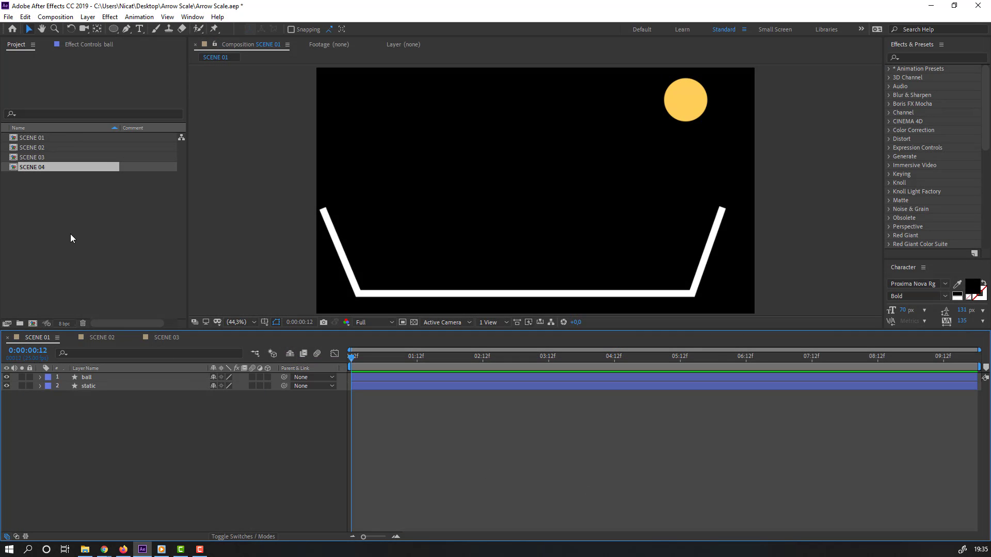
Step: Open SCENE 04 to check the render, then switch to SCENE 02
left_click(32, 166)
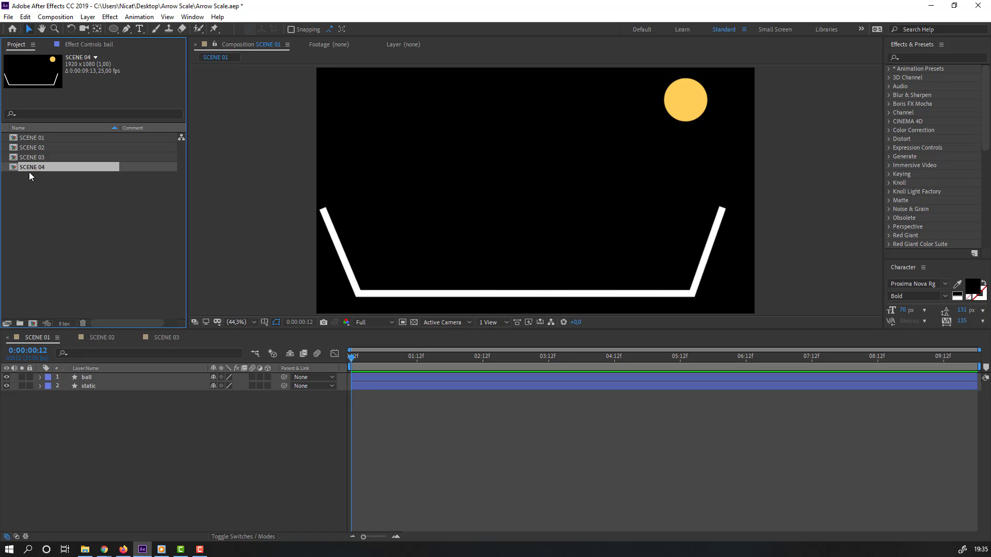
double_click(32, 167)
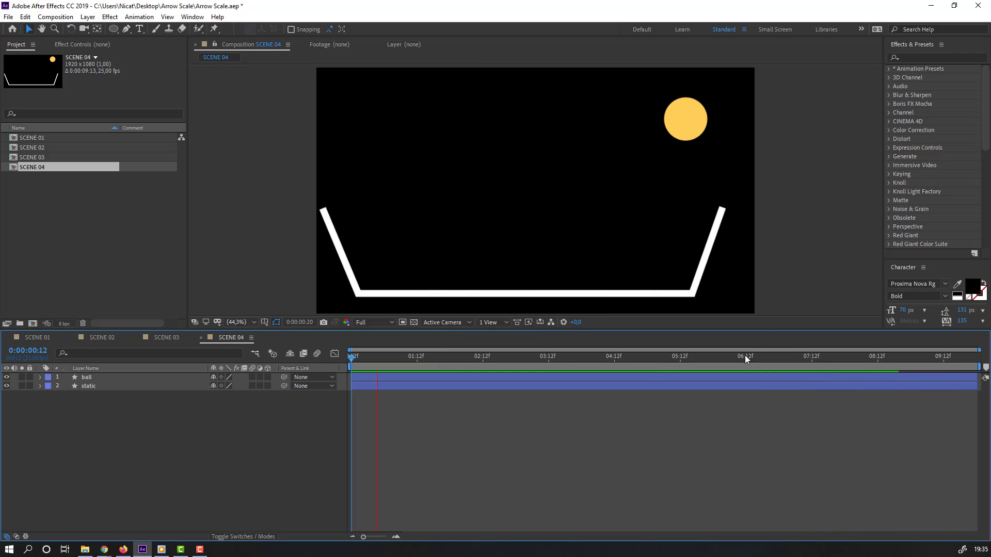
left_click(102, 337)
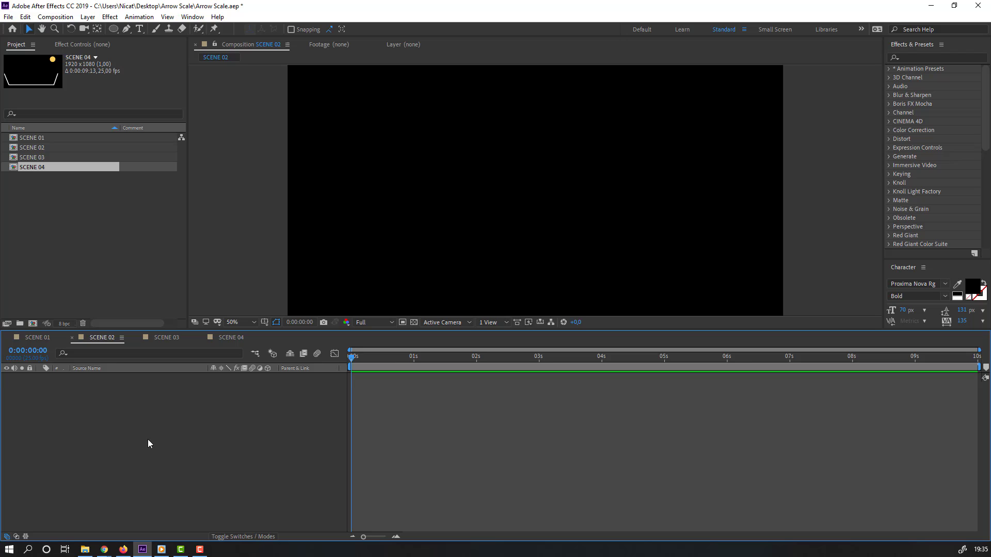
Step: Draw a rectangle outline with a white 25 px stroke, no fill, open at the top
left_click(126, 29)
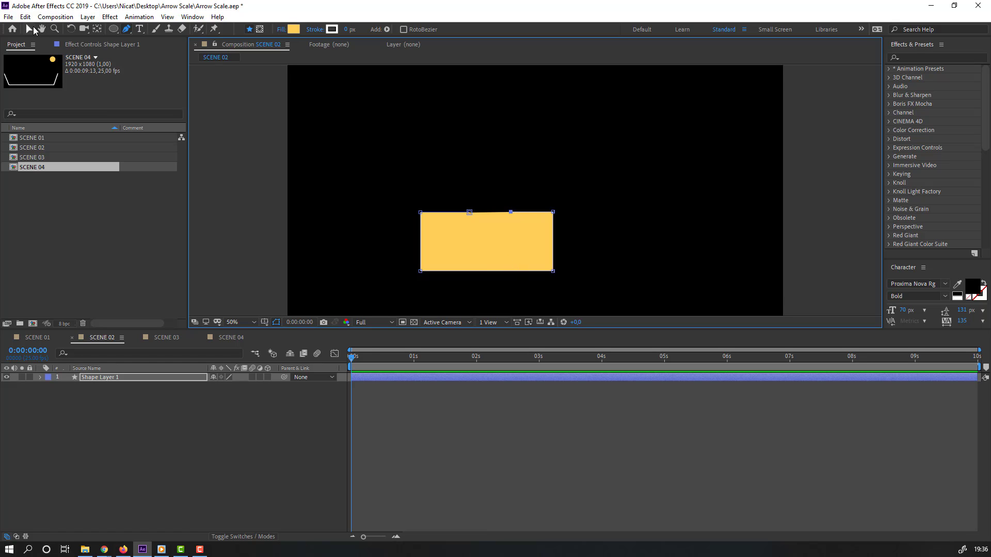
left_click(30, 28)
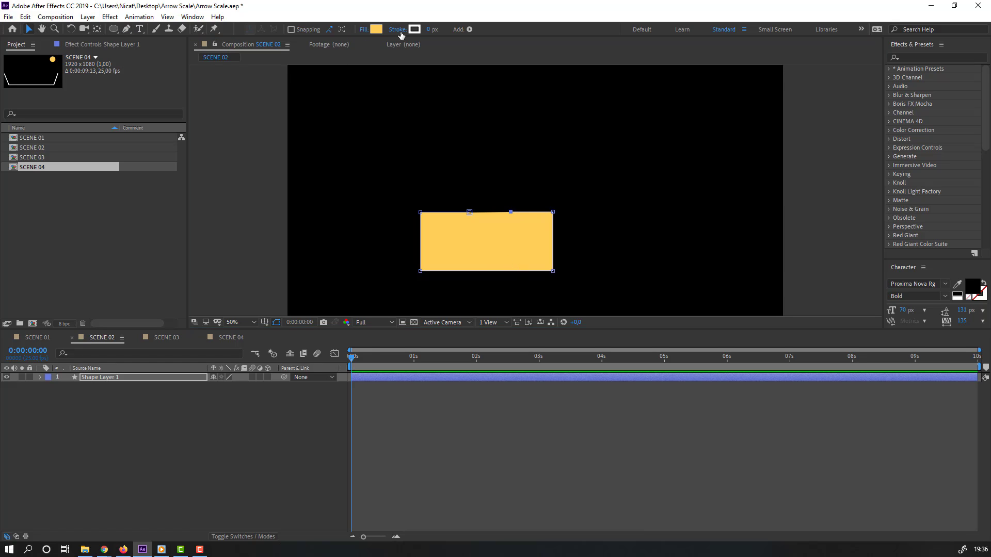
left_click(439, 29)
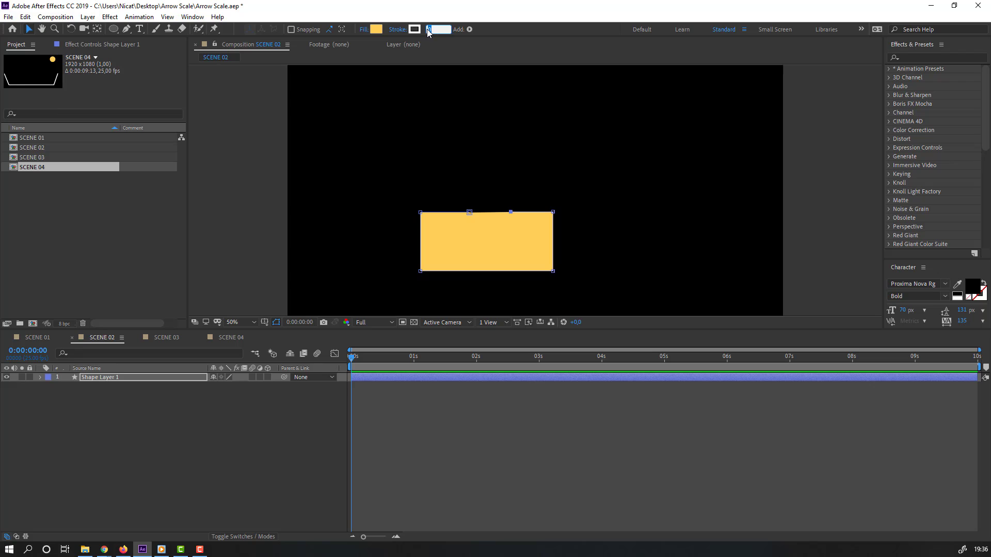
left_click(434, 29)
type("25")
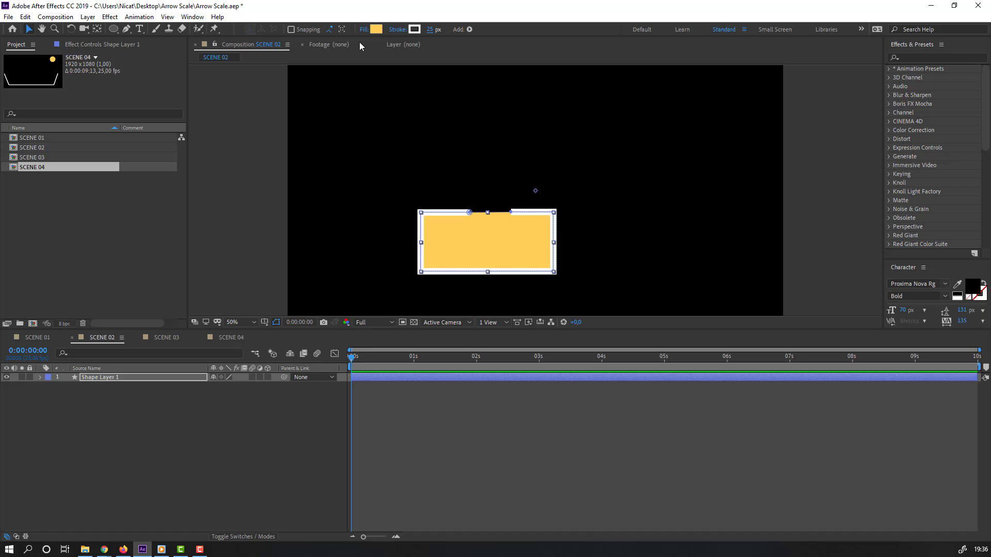
left_click(377, 29)
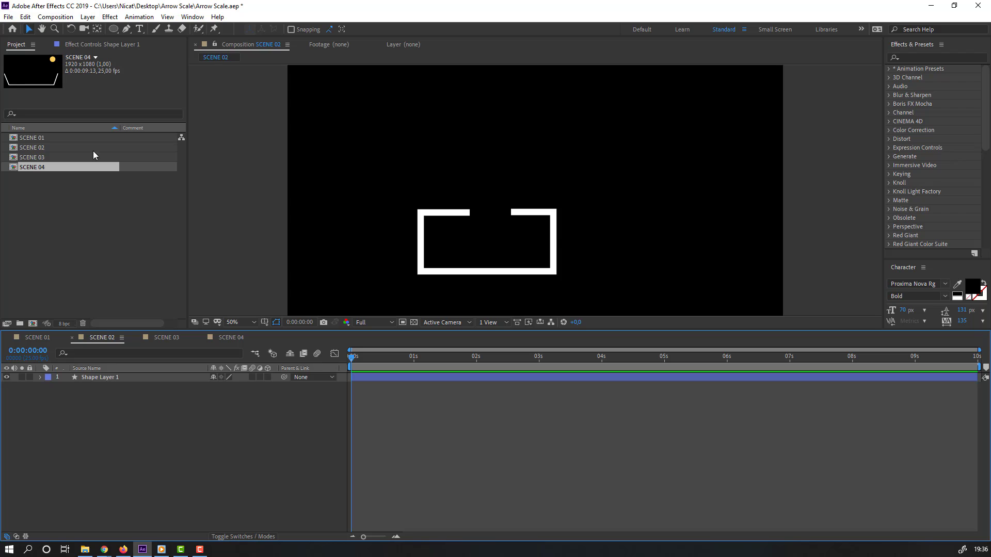
left_click(485, 243)
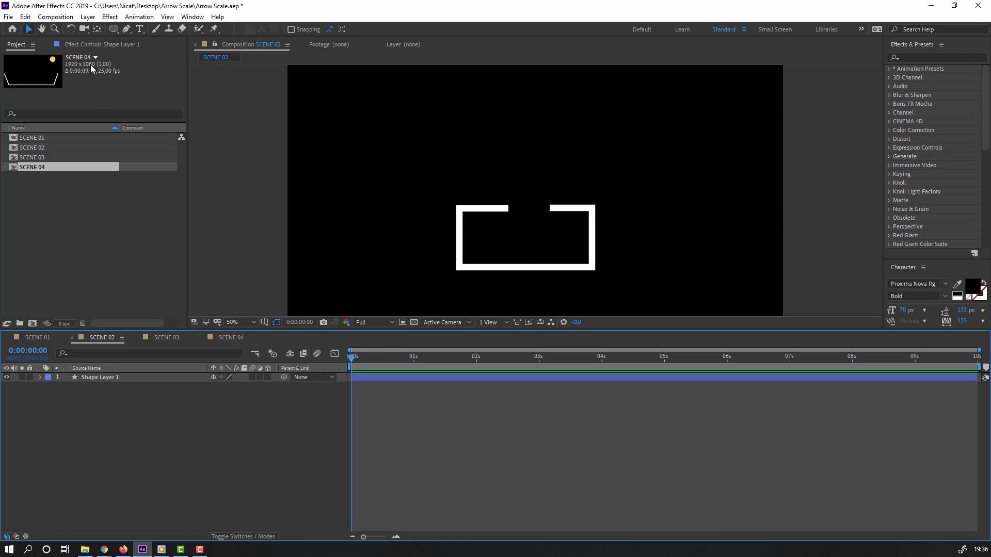
Step: Give the small circle a 0 px stroke and a yellow FFC94B fill
left_click(112, 29)
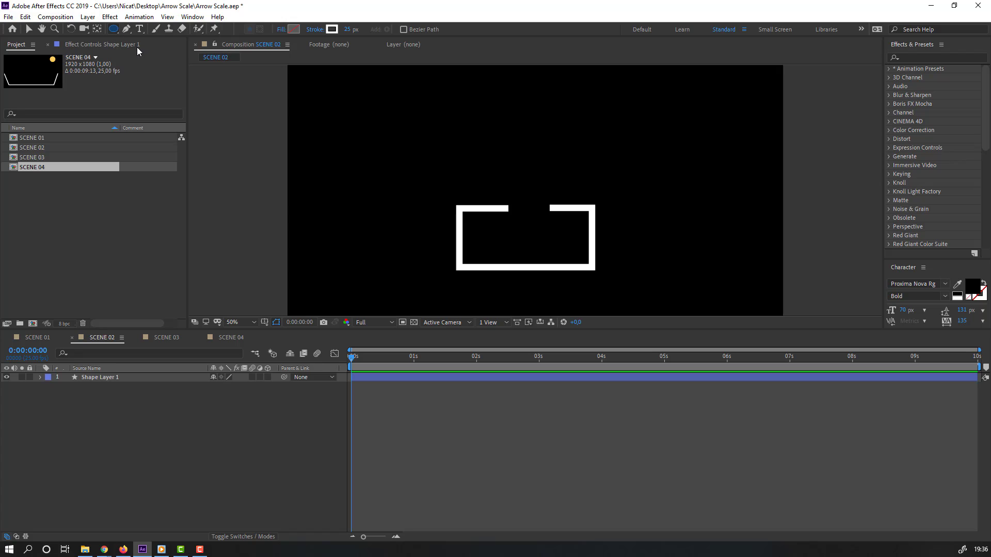
mouse_move(520, 197)
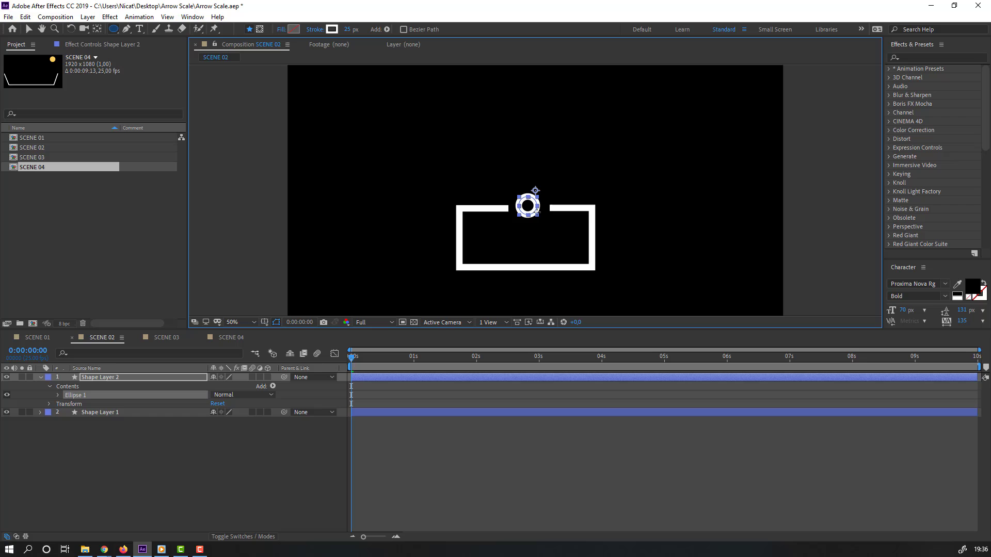
mouse_move(14, 31)
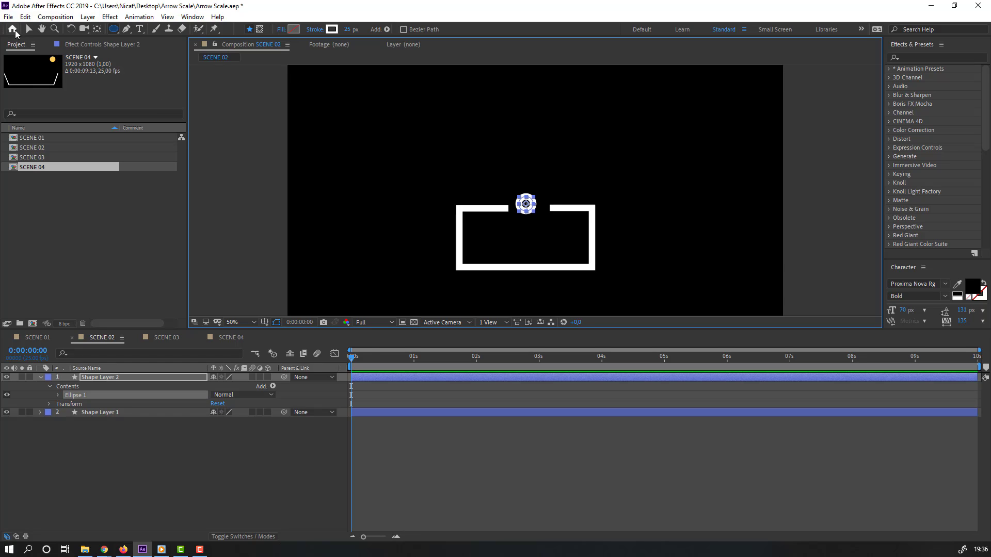
left_click(231, 322)
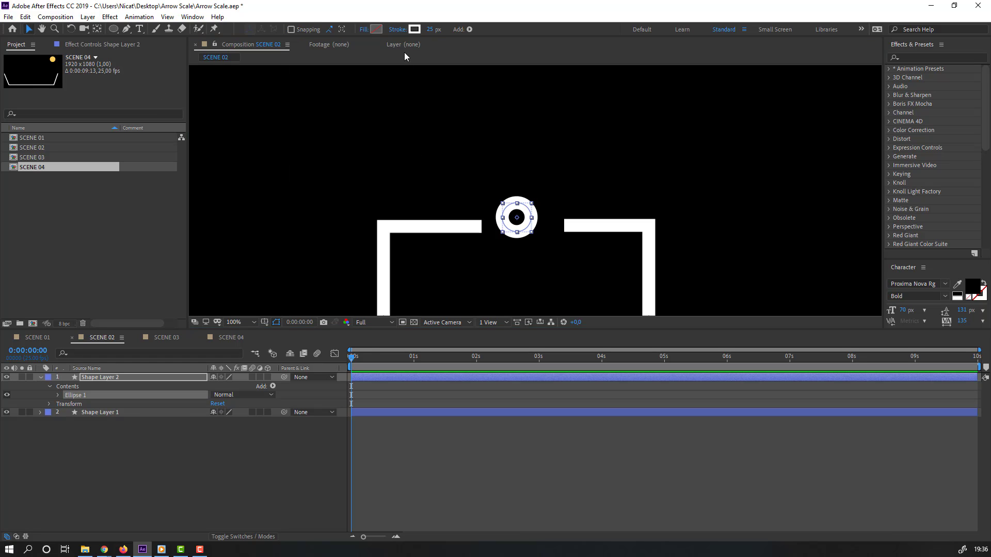
triple_click(436, 28)
type("0")
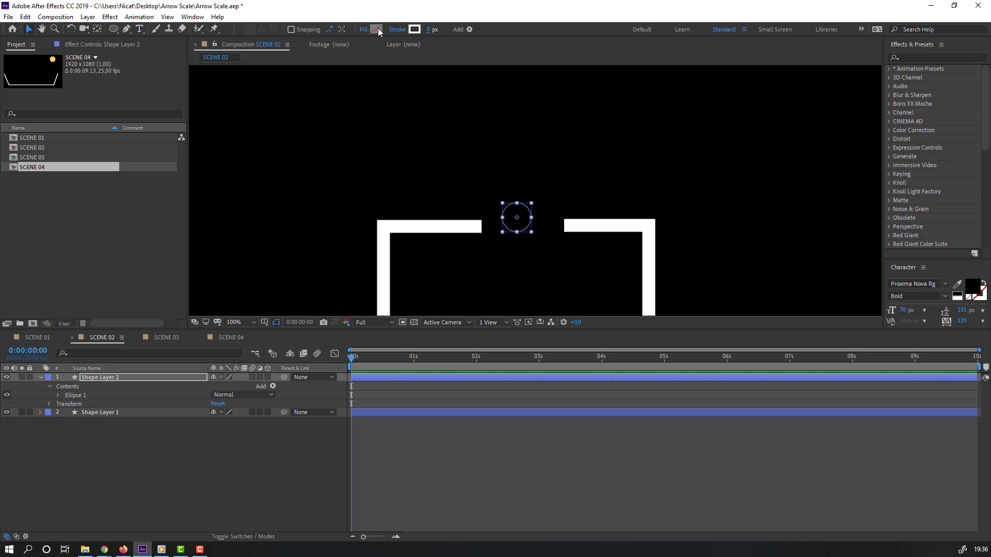
left_click(375, 29)
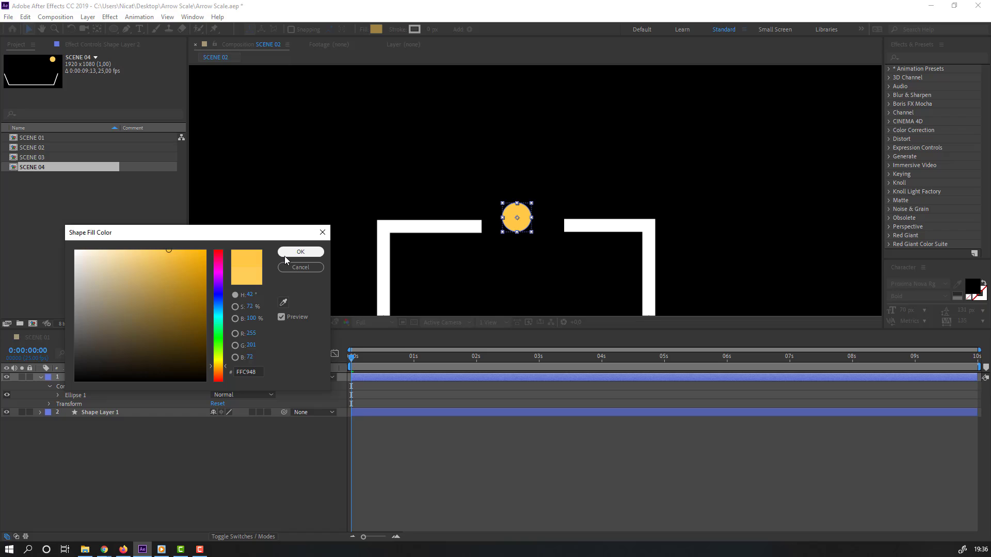
left_click(300, 251)
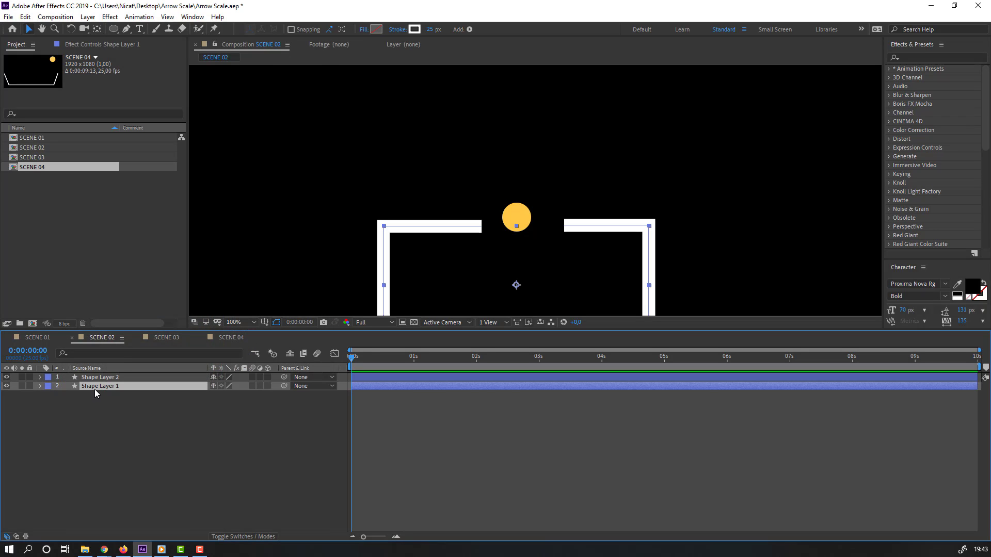
Step: Rename the container shape layer to 'cube' and duplicate the ball layer
double_click(99, 386)
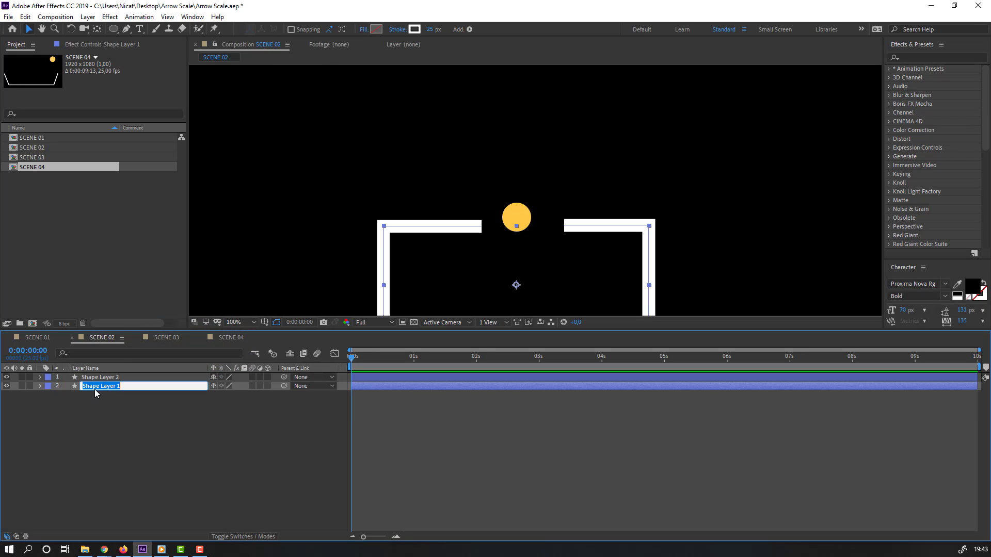
type("cube")
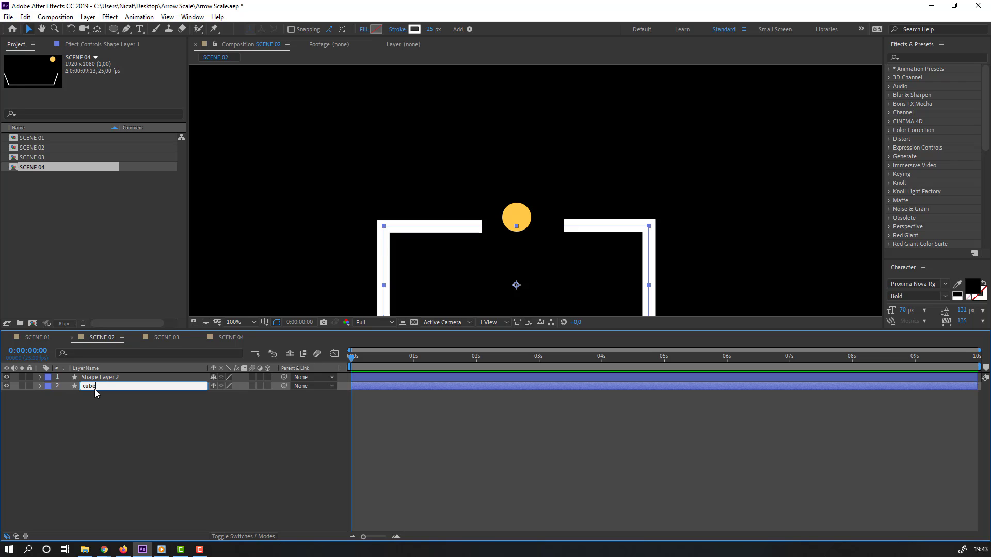
left_click(99, 377)
type("ball")
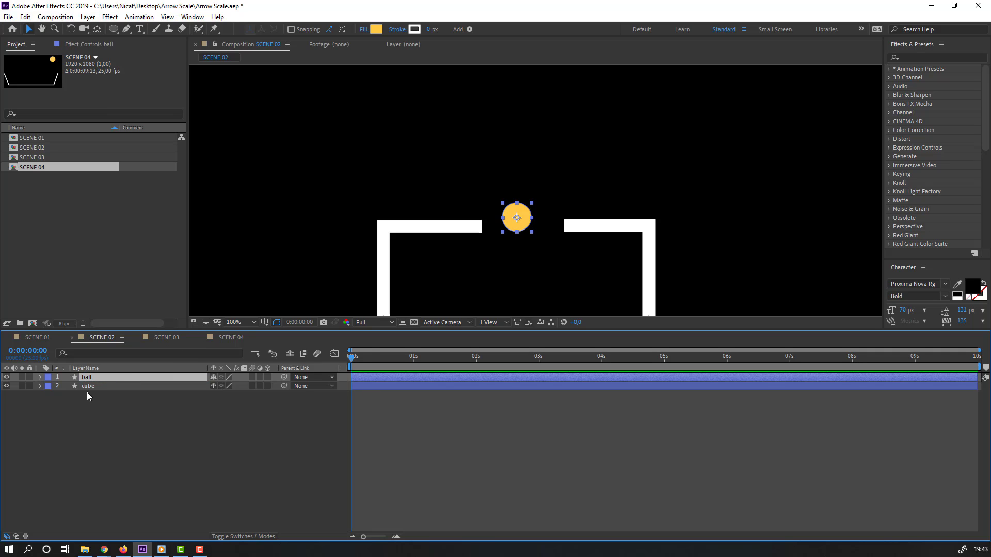
key("ctrl+d")
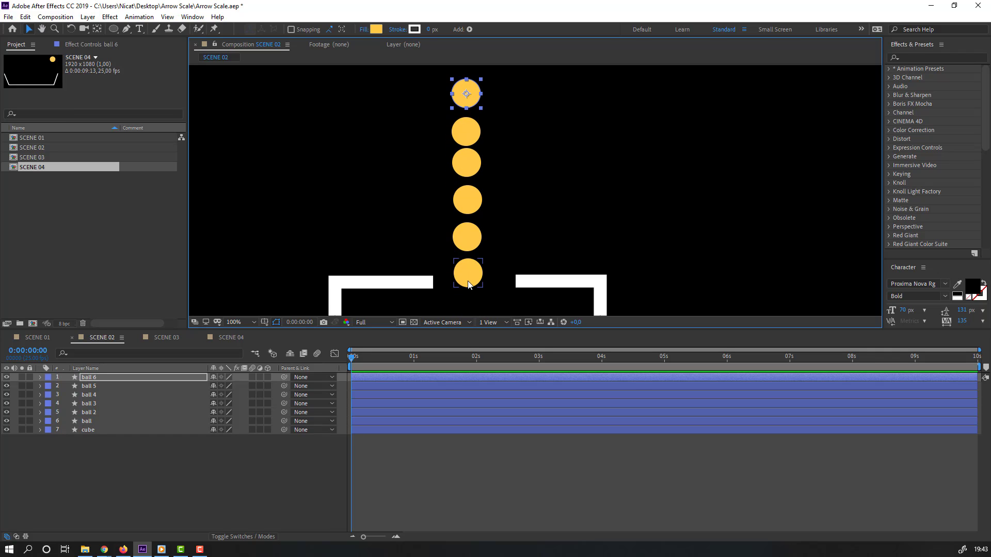
Step: Copy the stacked balls into a second column, then select the cube container layer
left_click(89, 386)
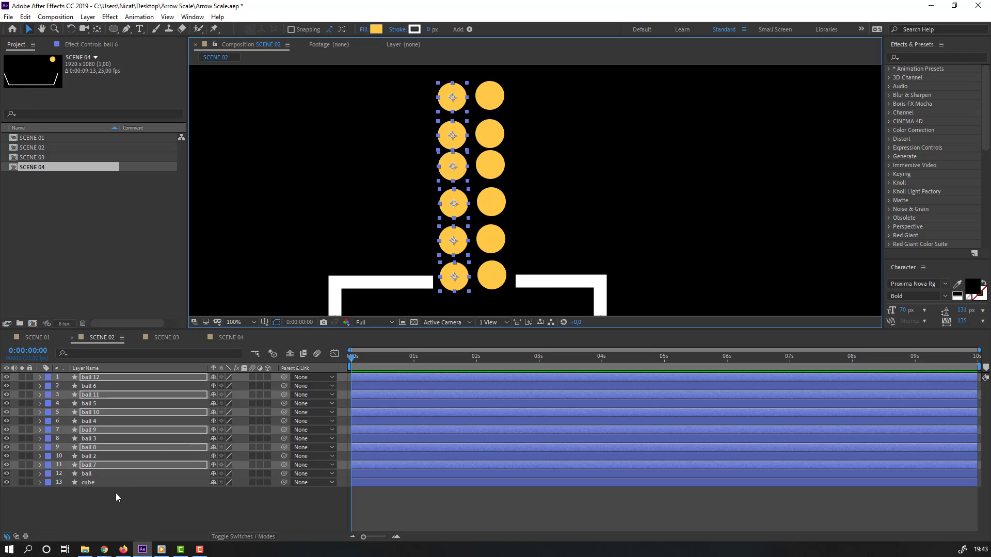
left_click(87, 482)
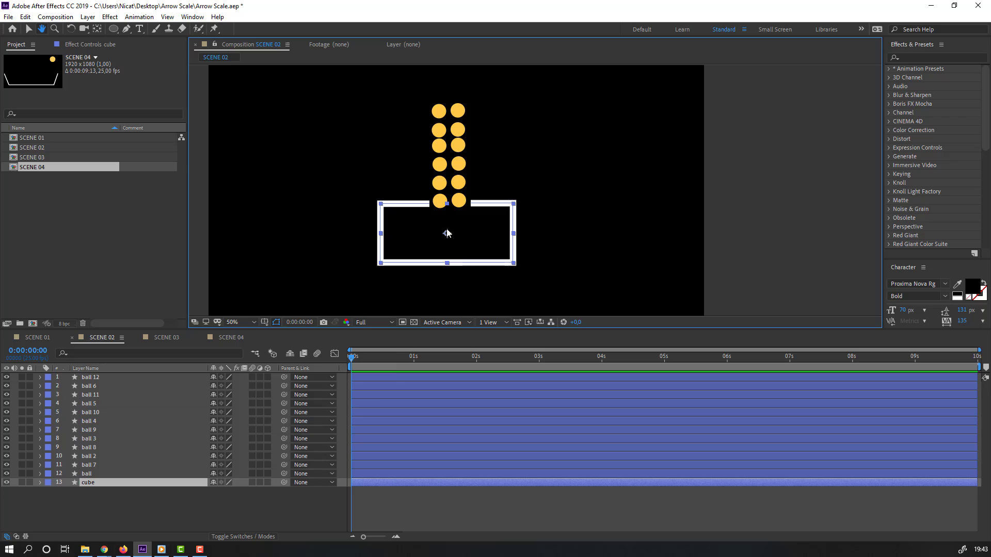
Step: Add a Rotation keyframe to the cube layer at the 3-second mark
left_click(490, 357)
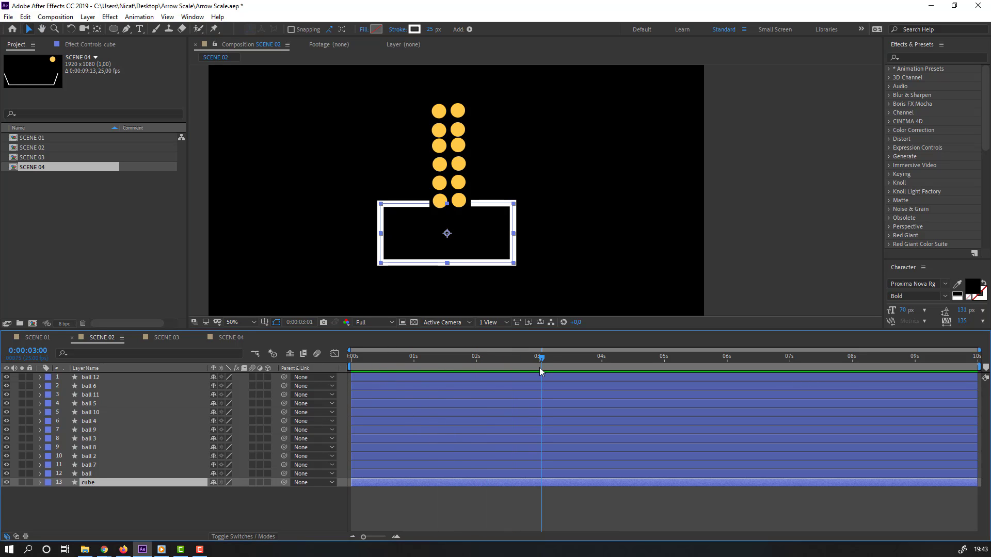
left_click(39, 483)
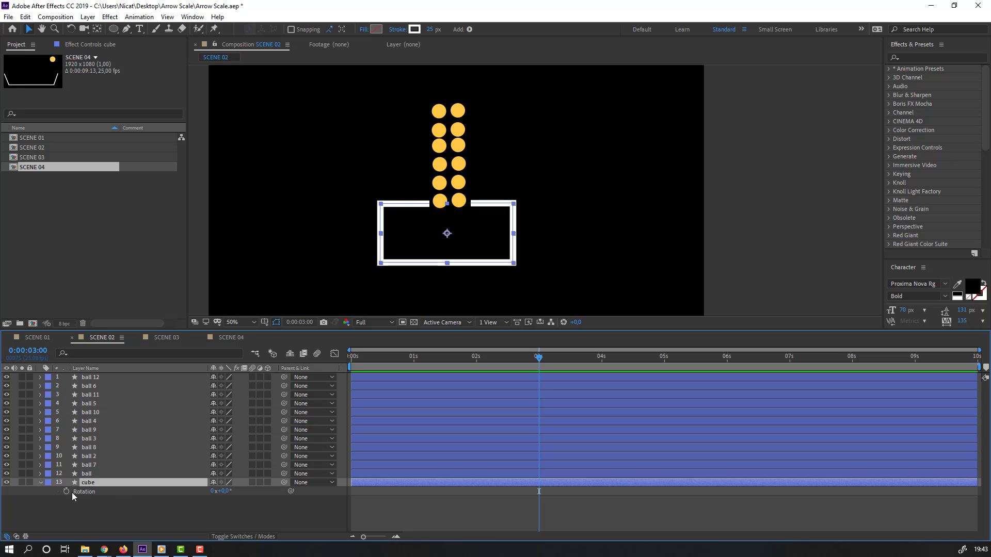
left_click(728, 355)
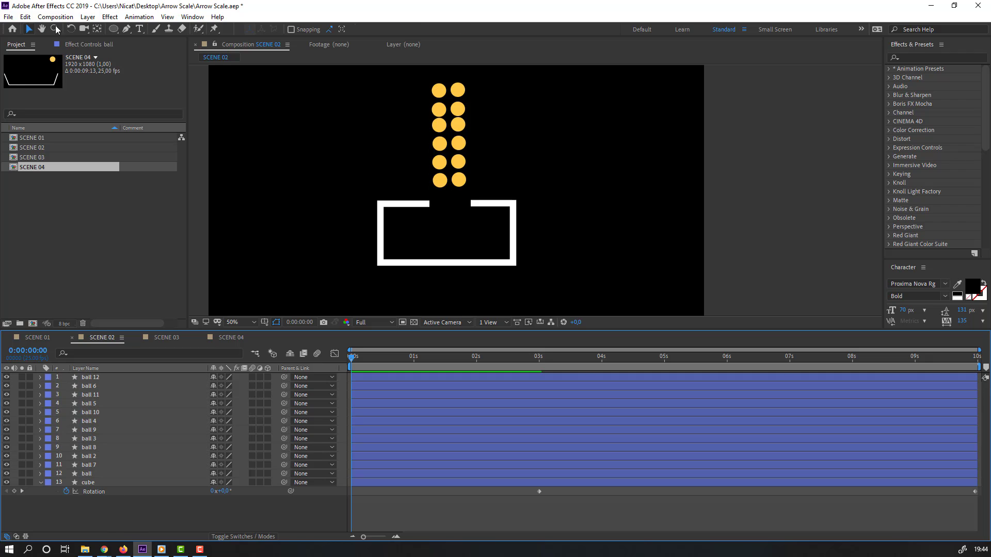
left_click(55, 16)
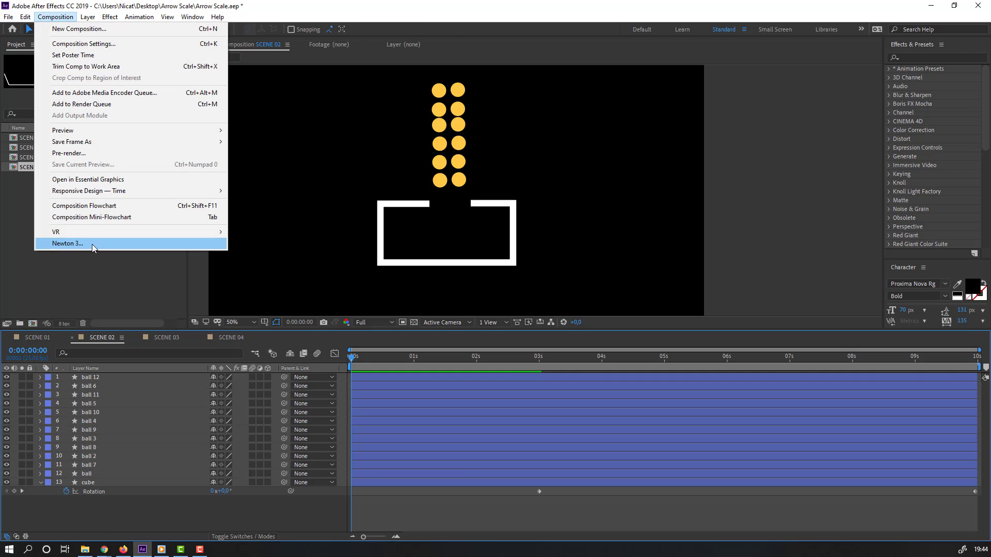
Step: Send the composition to Newton 3 and make the container body Kinematic
left_click(67, 244)
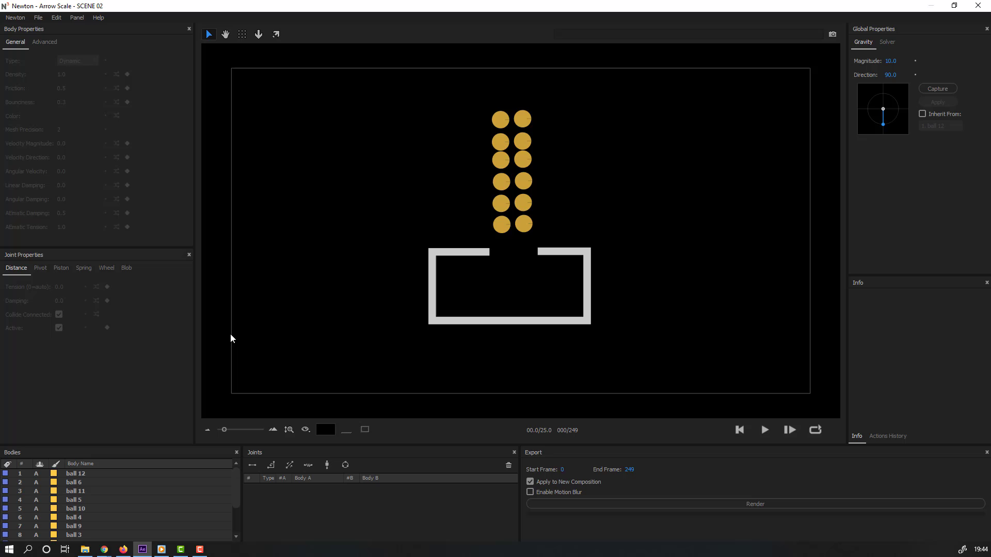
left_click(509, 285)
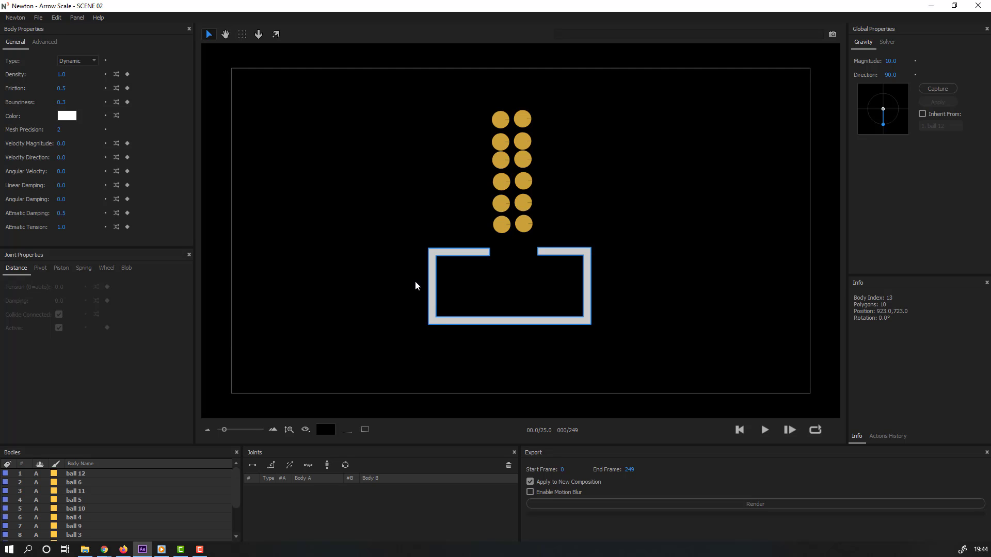
left_click(78, 61)
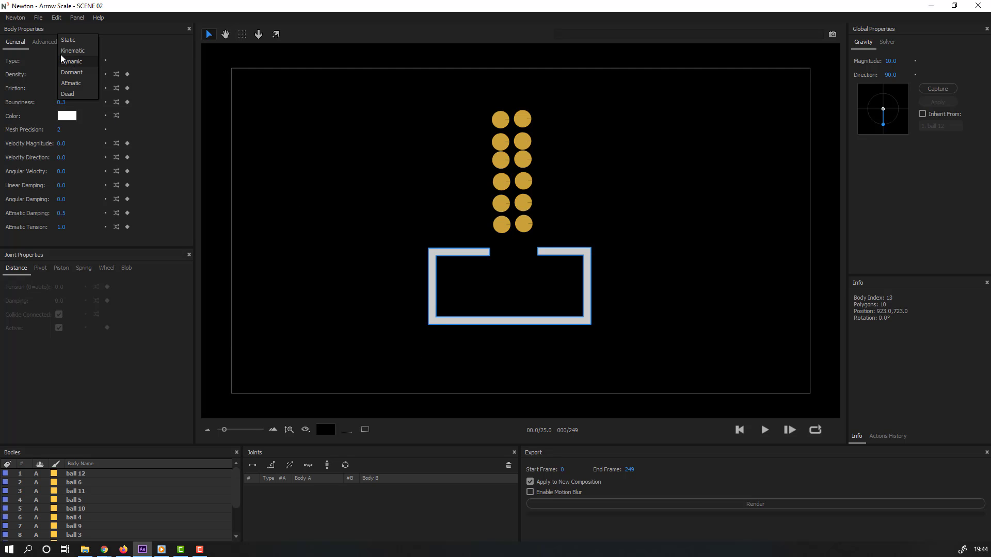
left_click(73, 50)
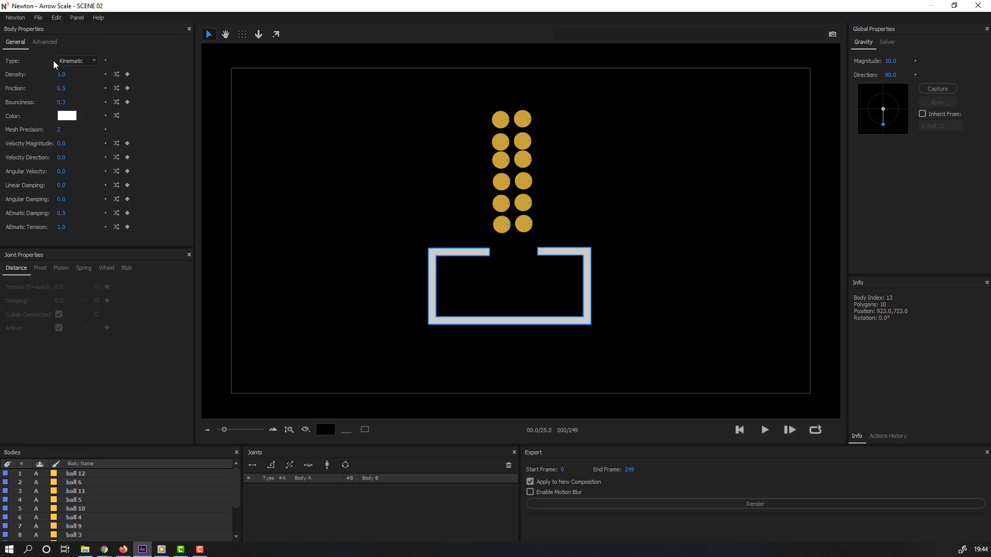
Step: Set all twelve balls to Dynamic, then play and rewind the simulation
left_click(501, 225)
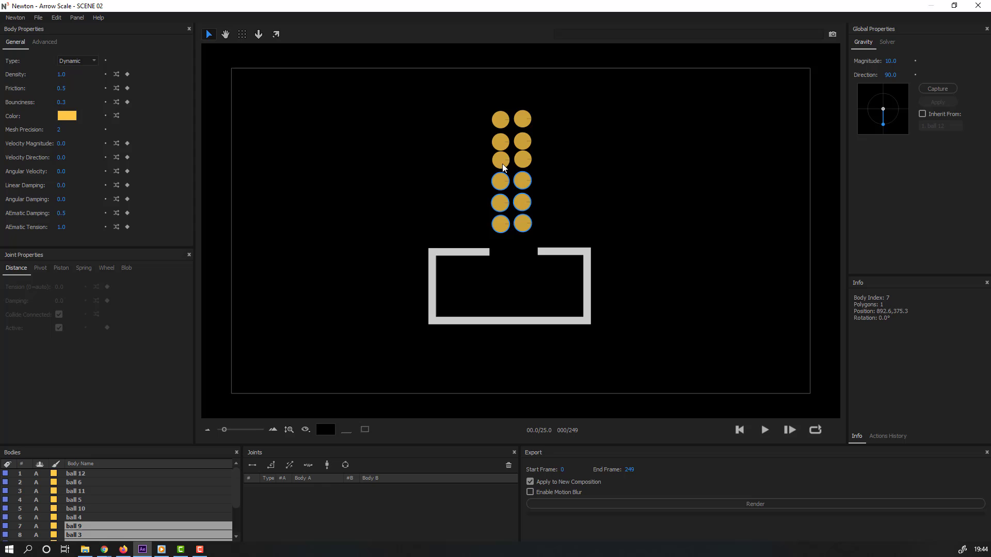
left_click(233, 147)
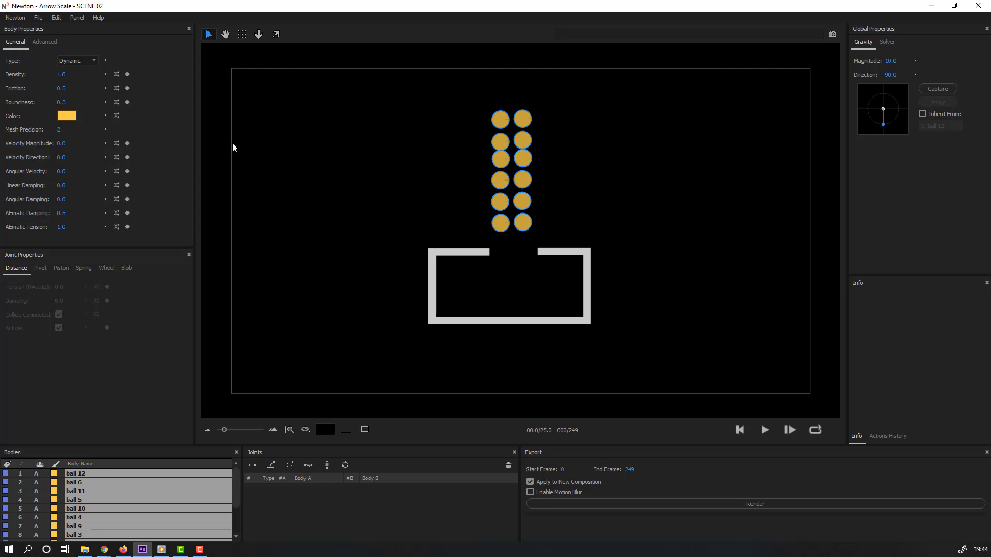
left_click(77, 61)
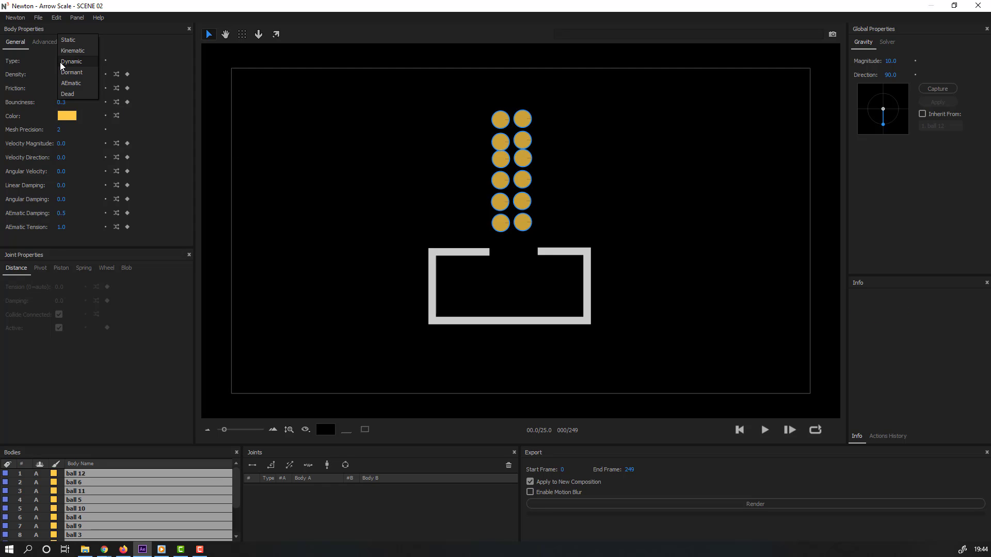
left_click(71, 62)
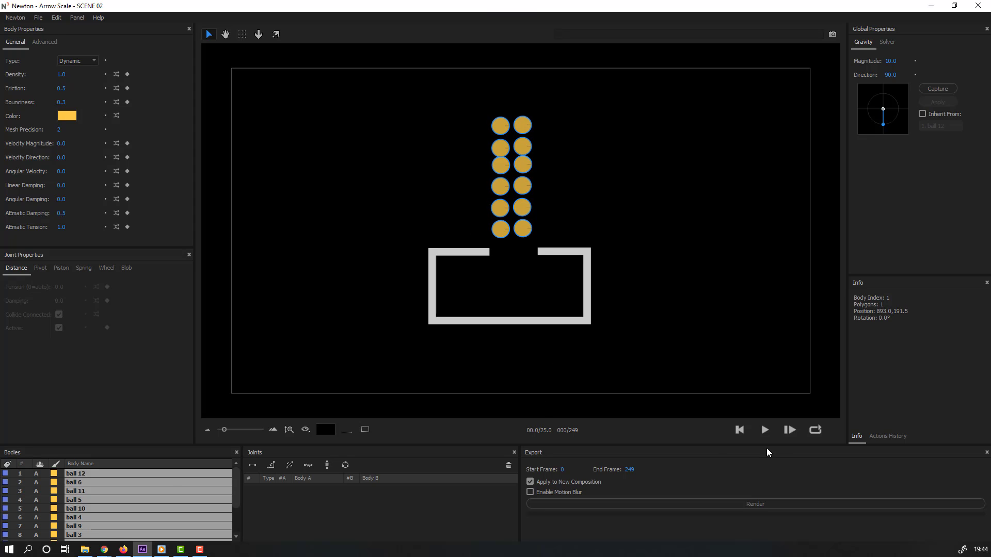
left_click(763, 430)
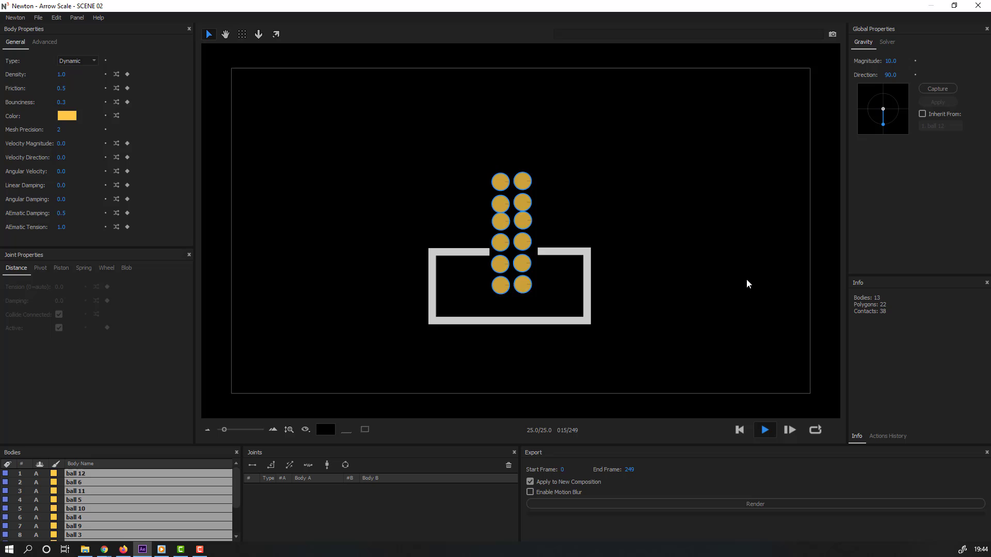
left_click(764, 430)
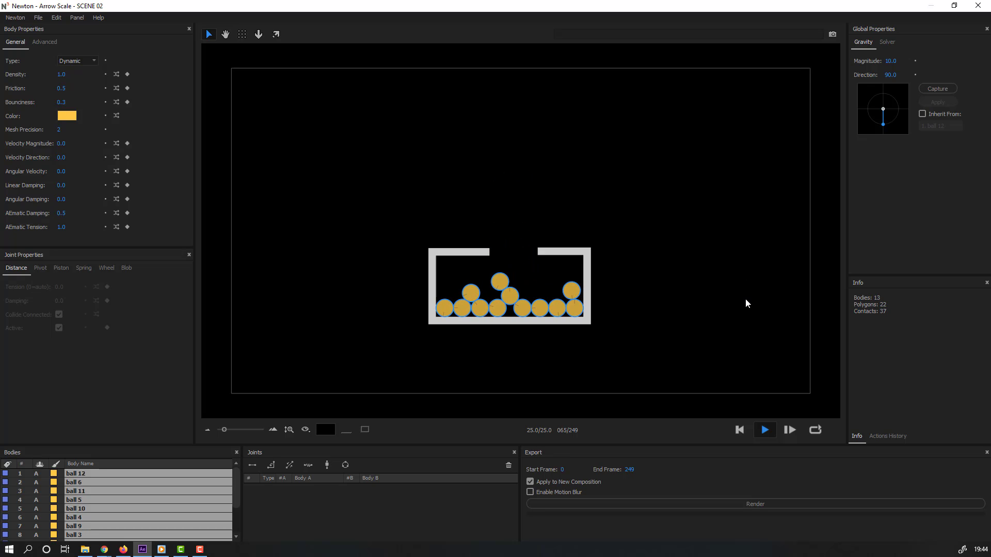
left_click(764, 430)
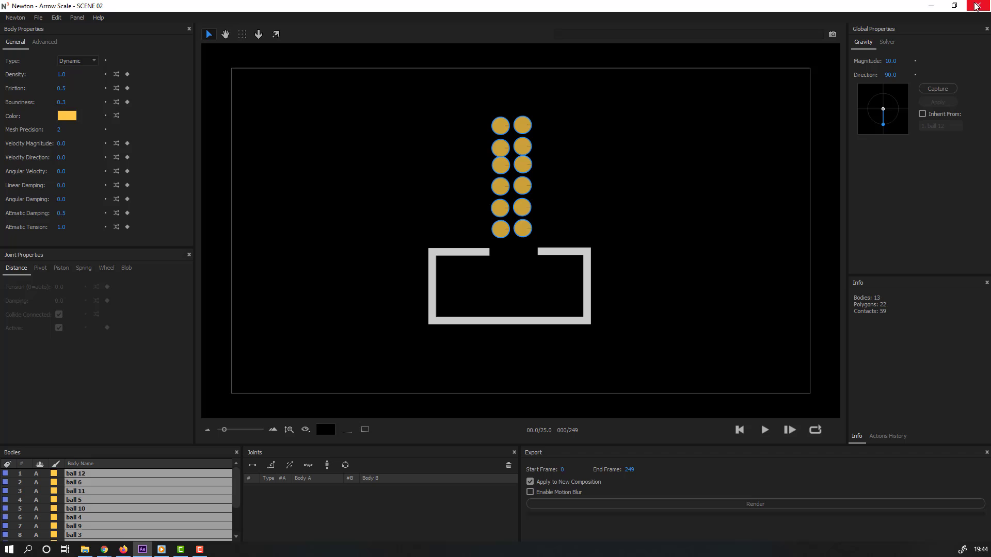
Step: Back in After Effects, key the cube layer's rotation at the final frame
left_click(978, 6)
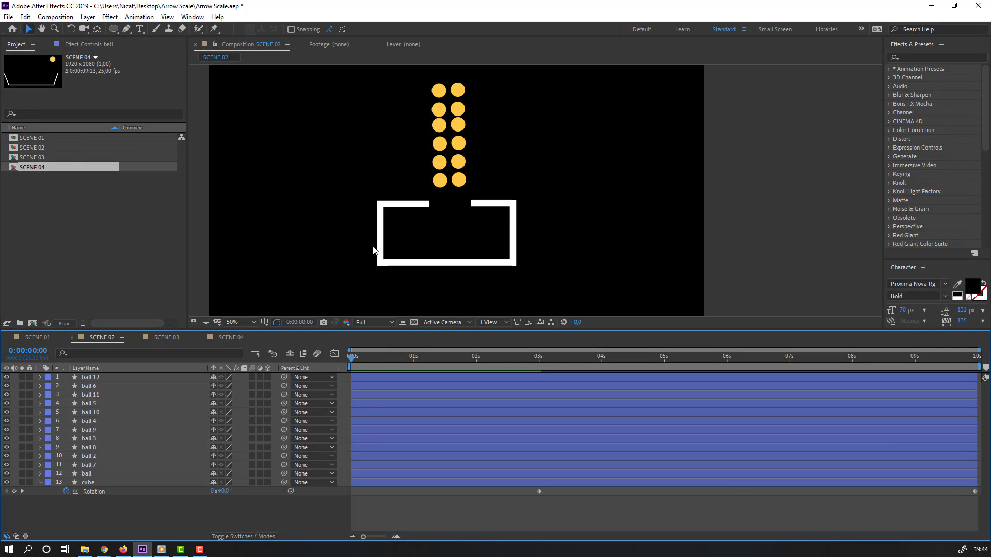
left_click(88, 482)
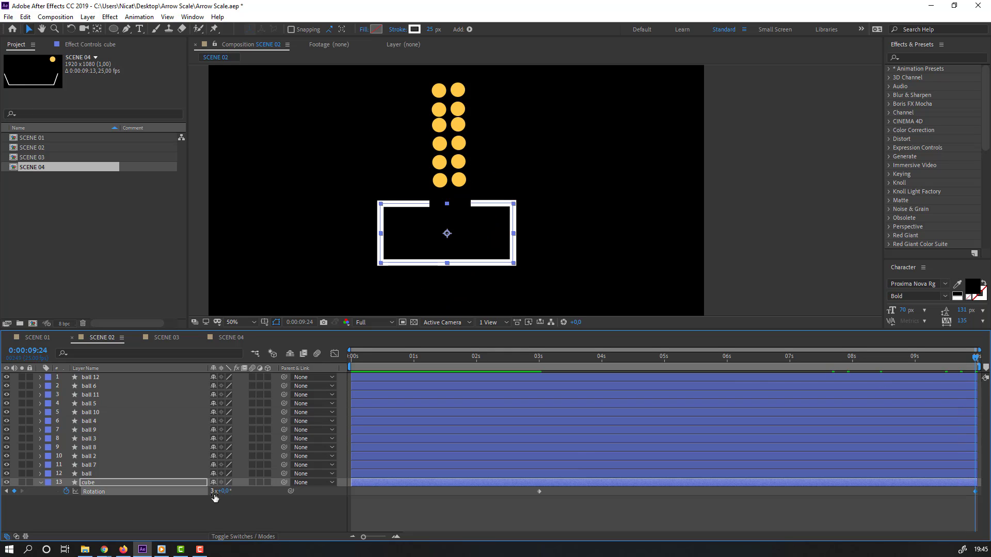
left_click(540, 357)
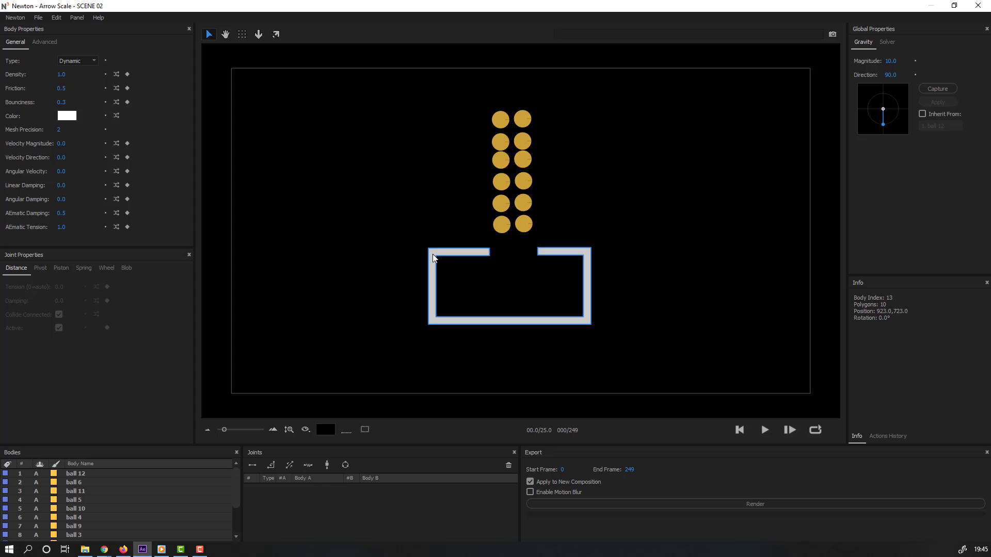
Step: Set the container body to Kinematic and preview it rotating and tipping the balls
left_click(76, 61)
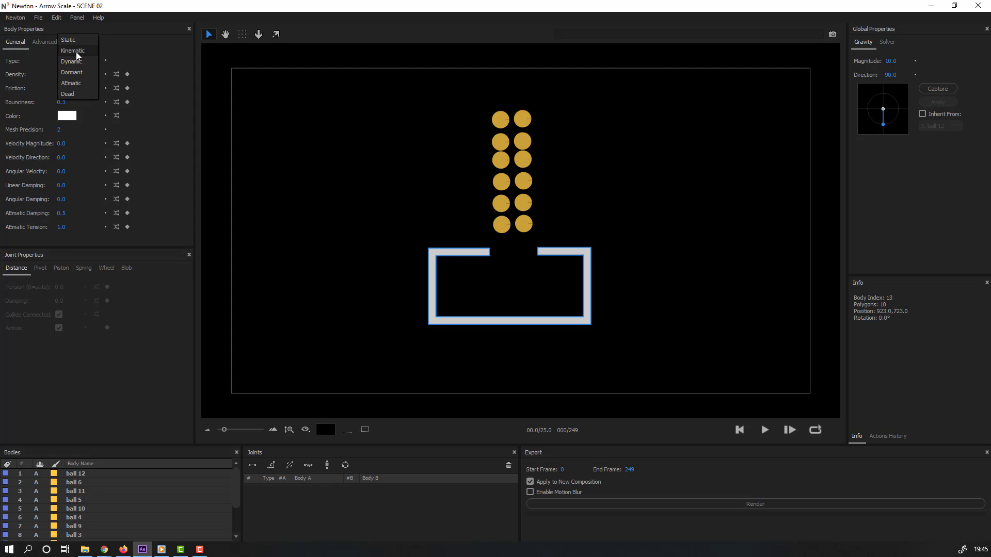
left_click(73, 51)
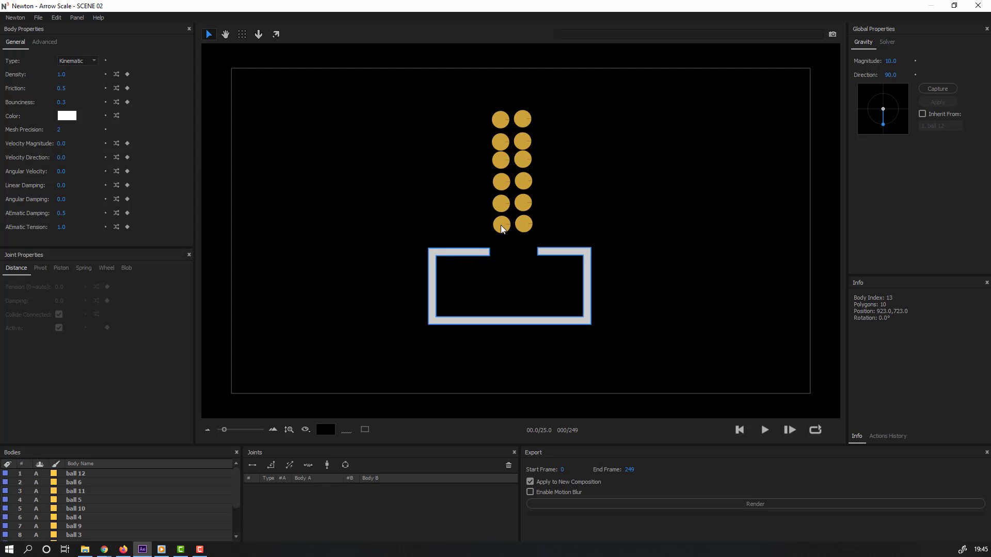
left_click(763, 430)
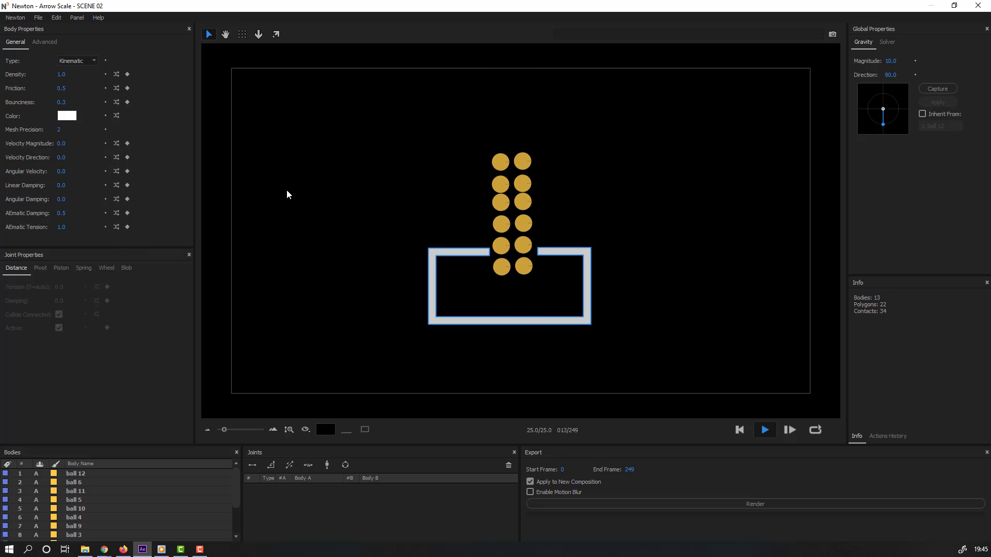
left_click(763, 430)
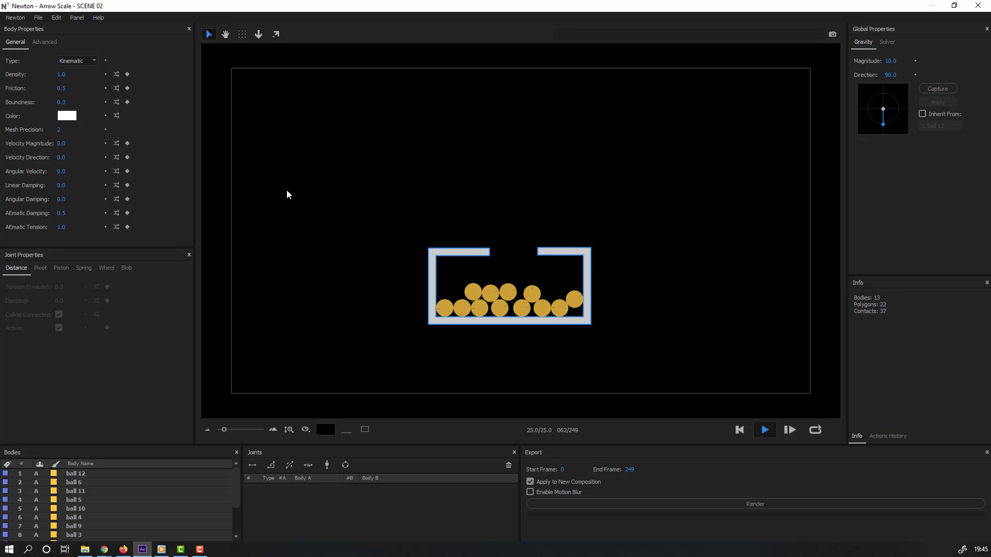
left_click(763, 430)
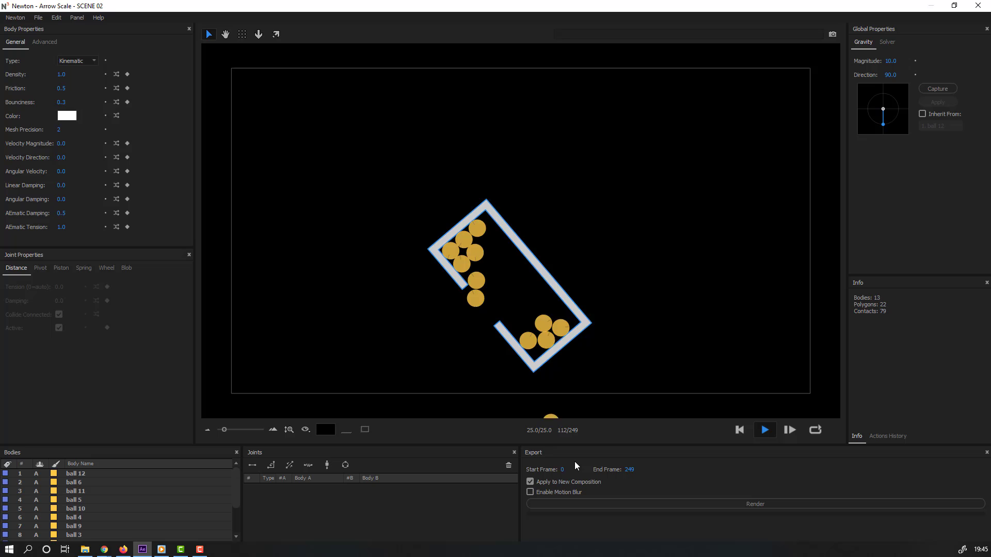
left_click(764, 430)
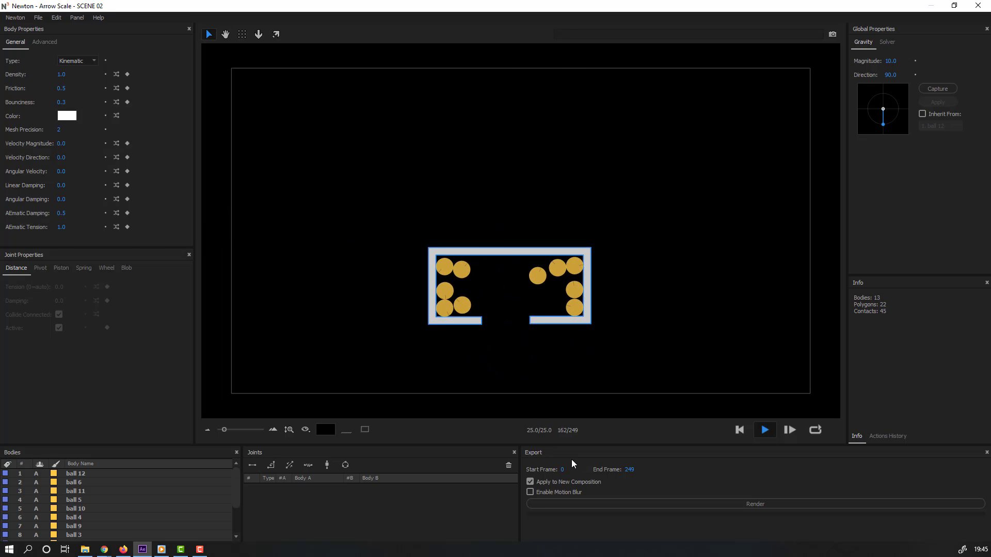
left_click(738, 430)
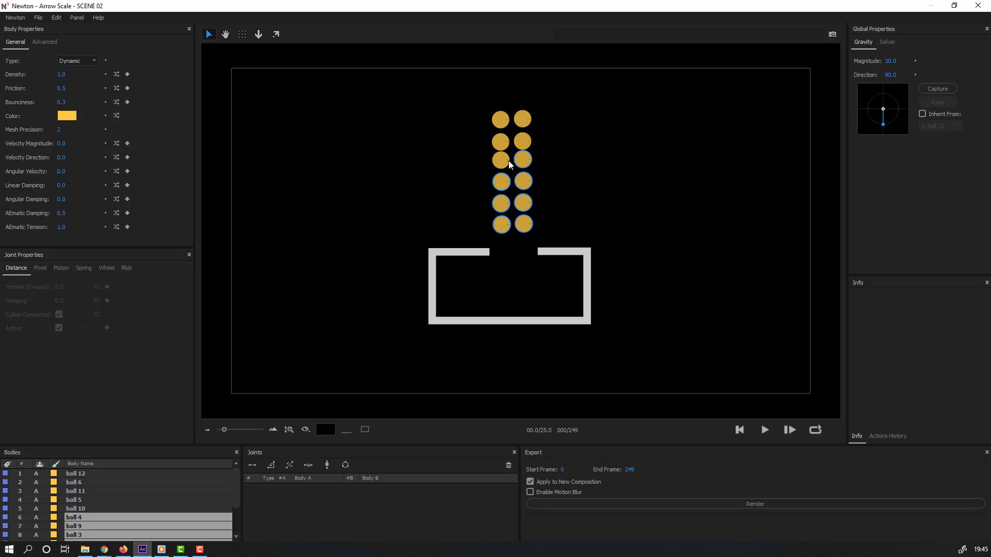
Step: Set Gravity Magnitude to 30, play the simulation and return to frame 0
left_click(754, 110)
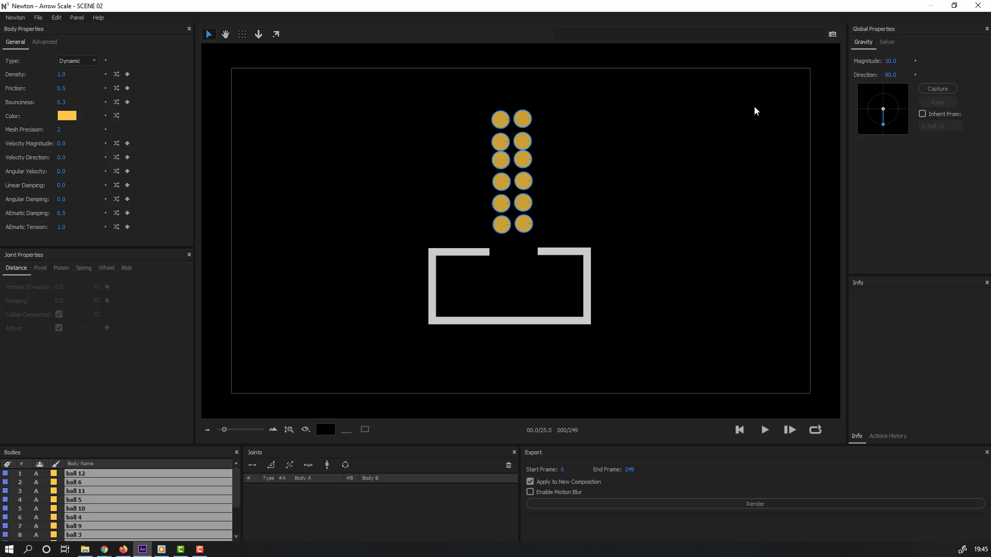
mouse_move(864, 70)
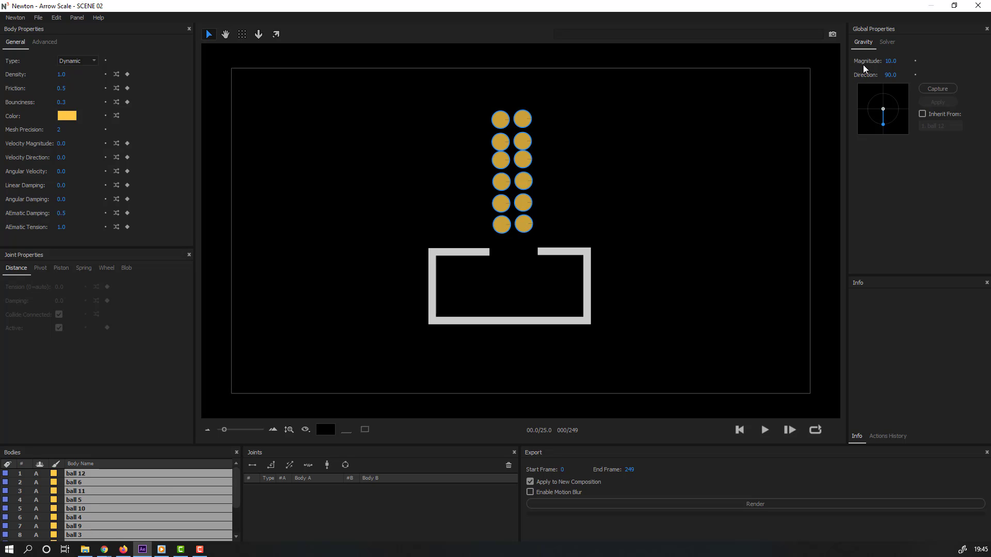
triple_click(895, 61)
type("30")
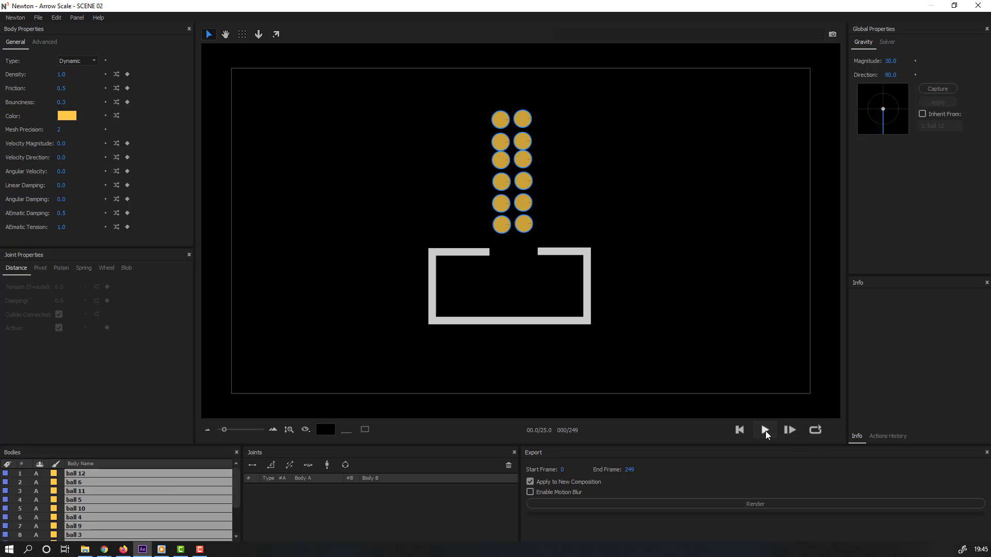
left_click(764, 430)
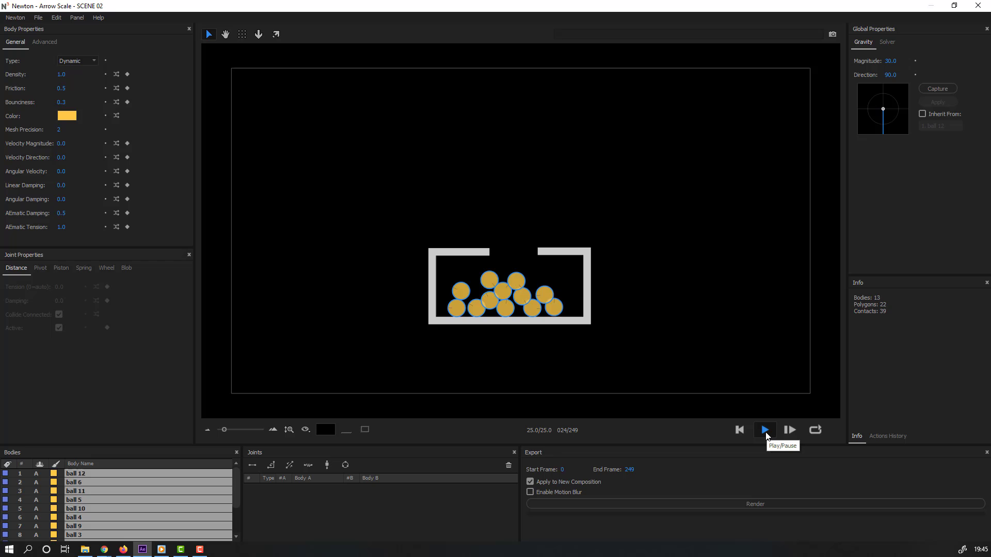
left_click(764, 430)
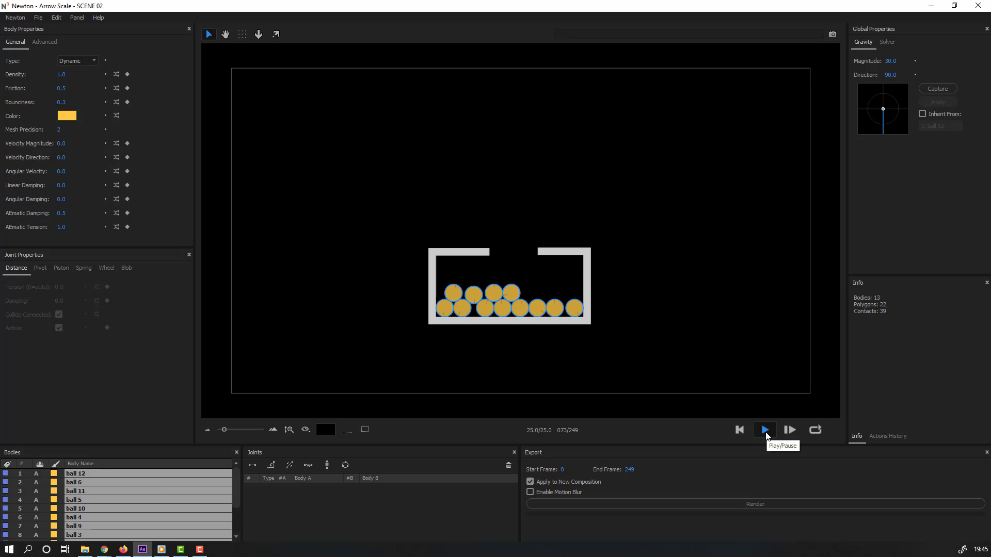
left_click(763, 429)
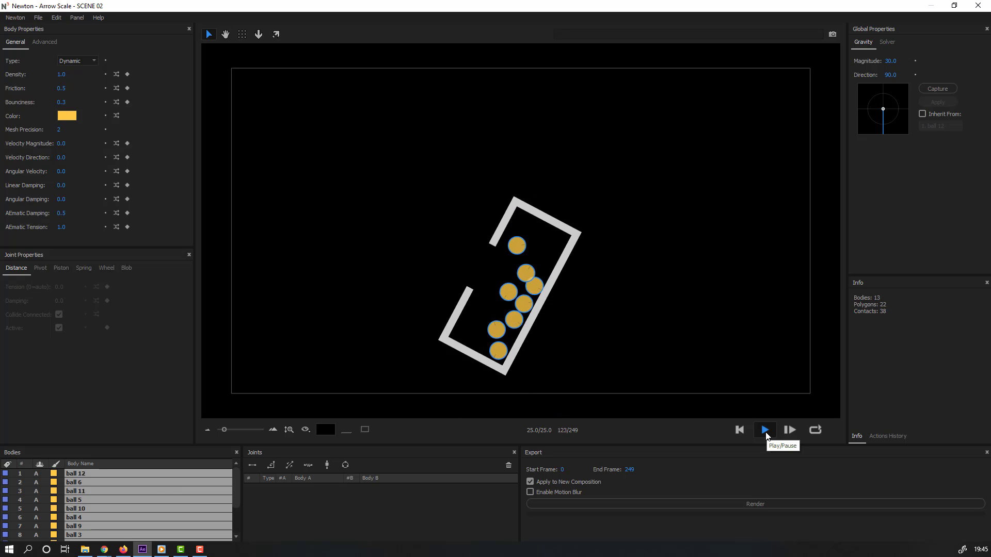
left_click(763, 430)
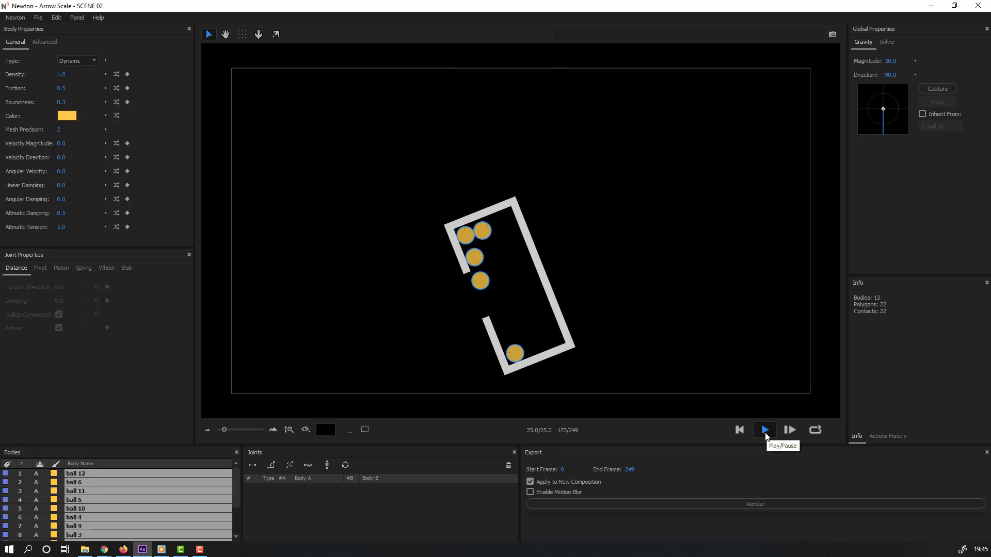
left_click(764, 429)
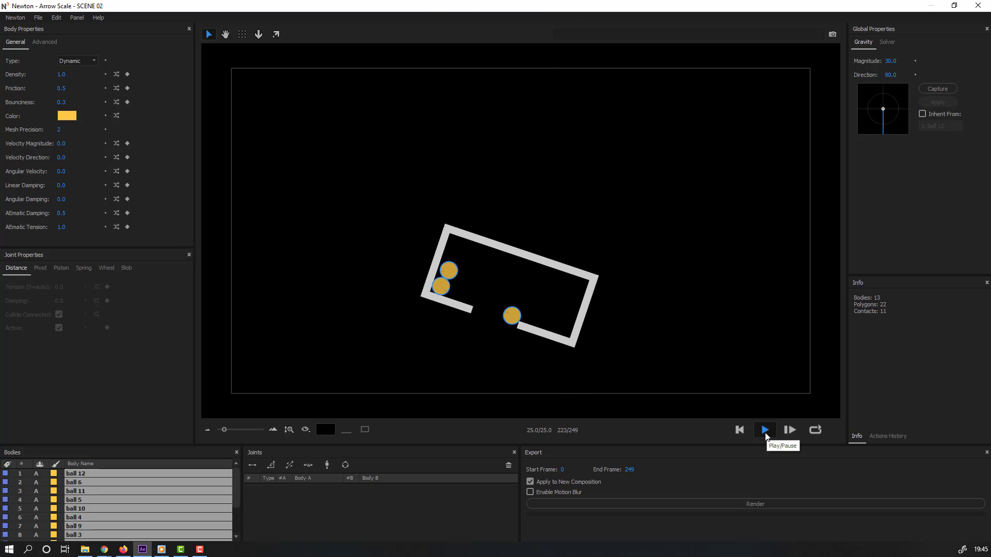
left_click(739, 430)
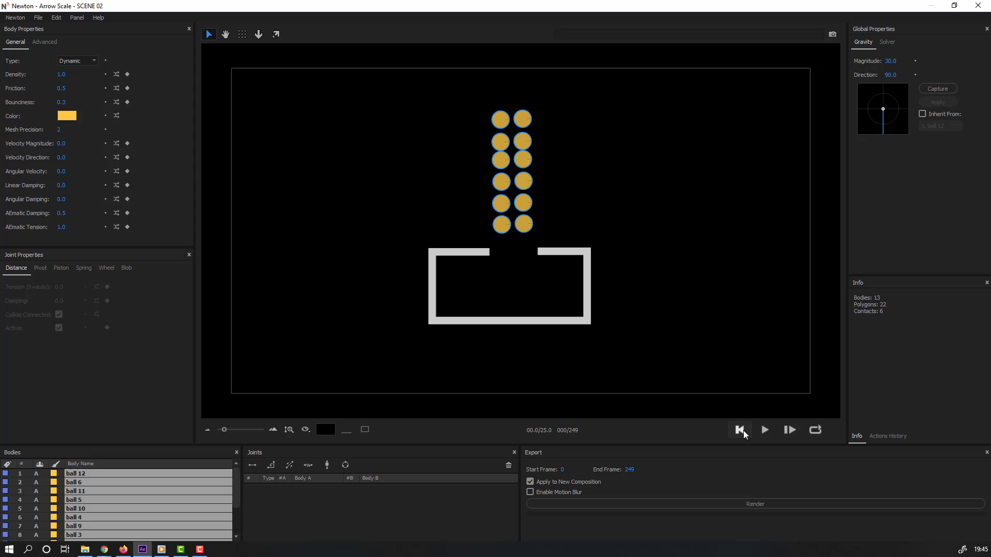
mouse_move(213, 175)
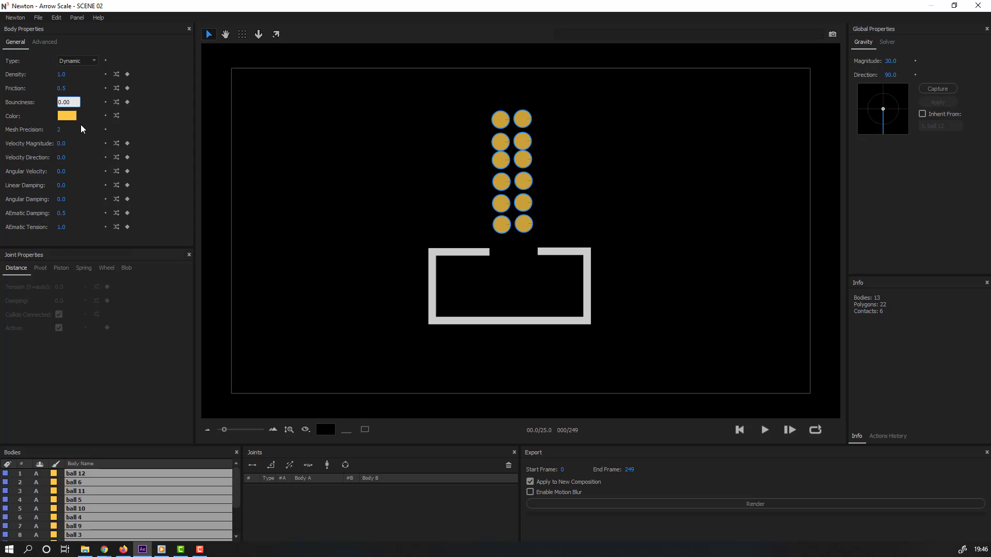
Step: Set ball Bounciness to 0.7 and Gravity Magnitude to 50, then replay the simulation
type("0.7")
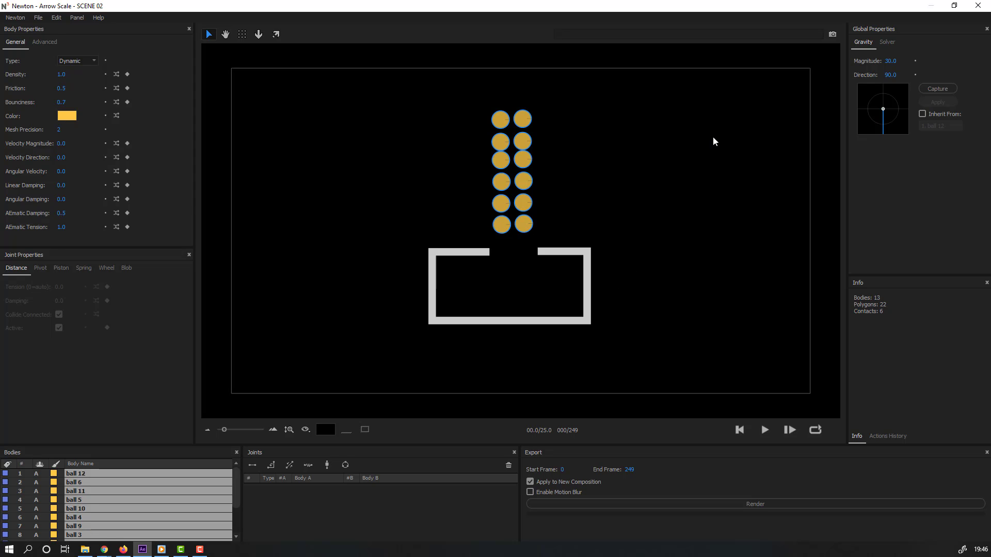
triple_click(894, 61)
type("50")
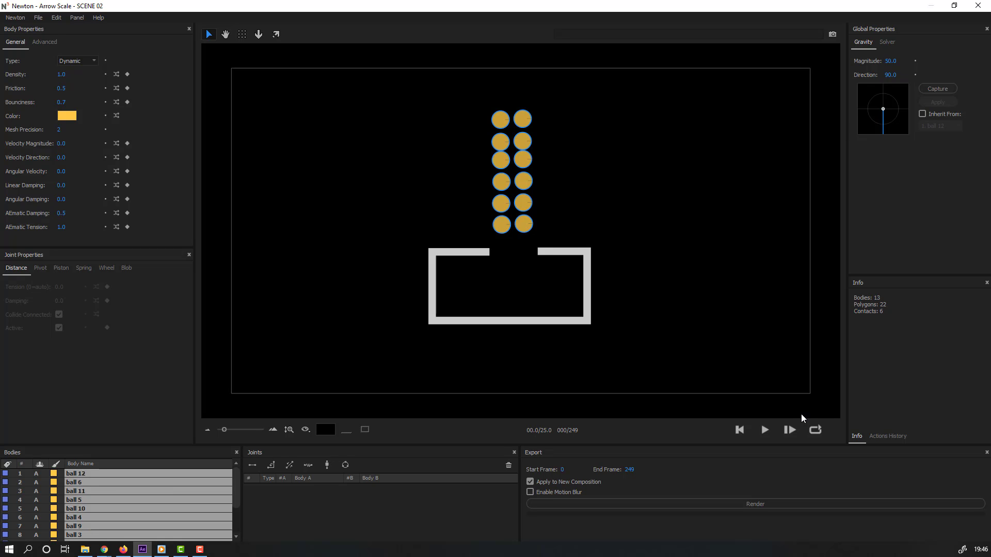
left_click(763, 430)
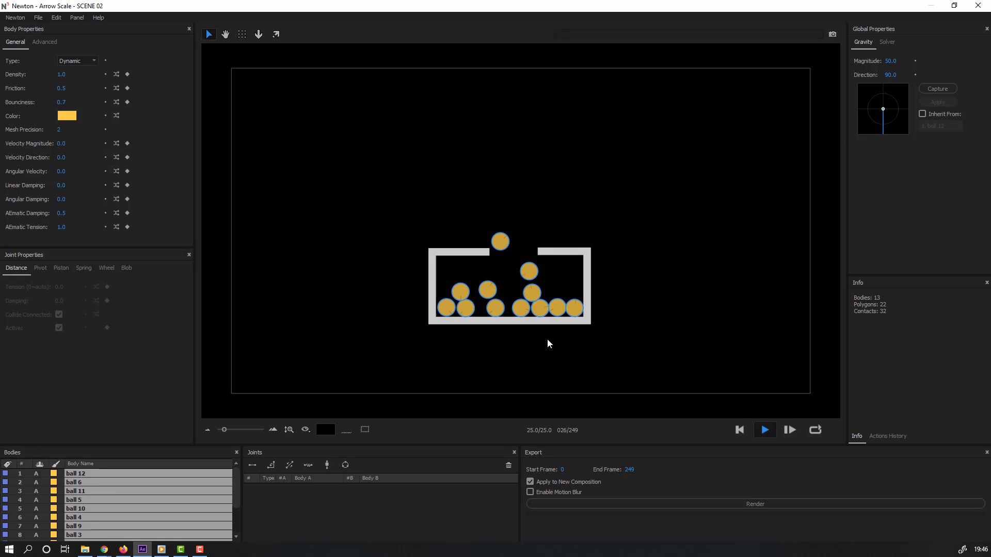
left_click(763, 430)
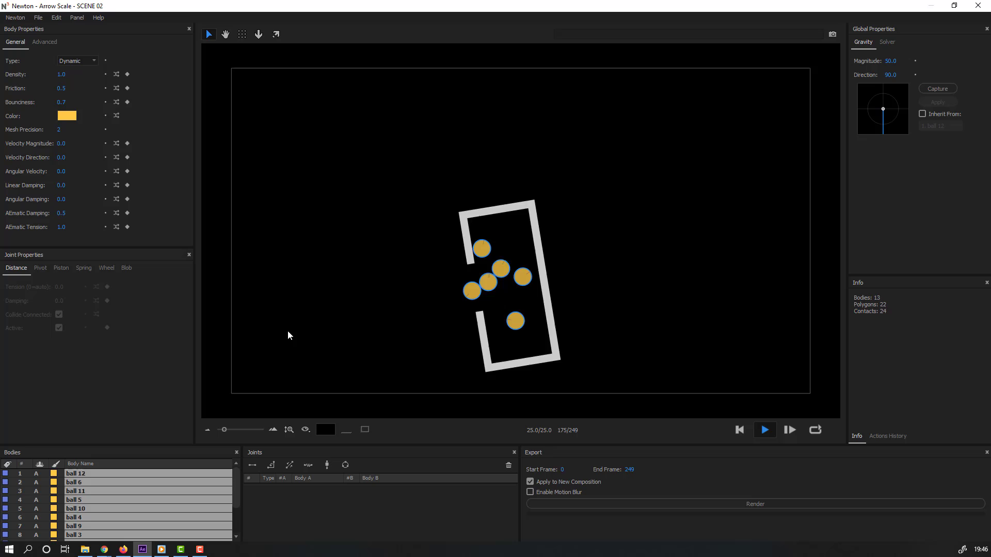
left_click(763, 430)
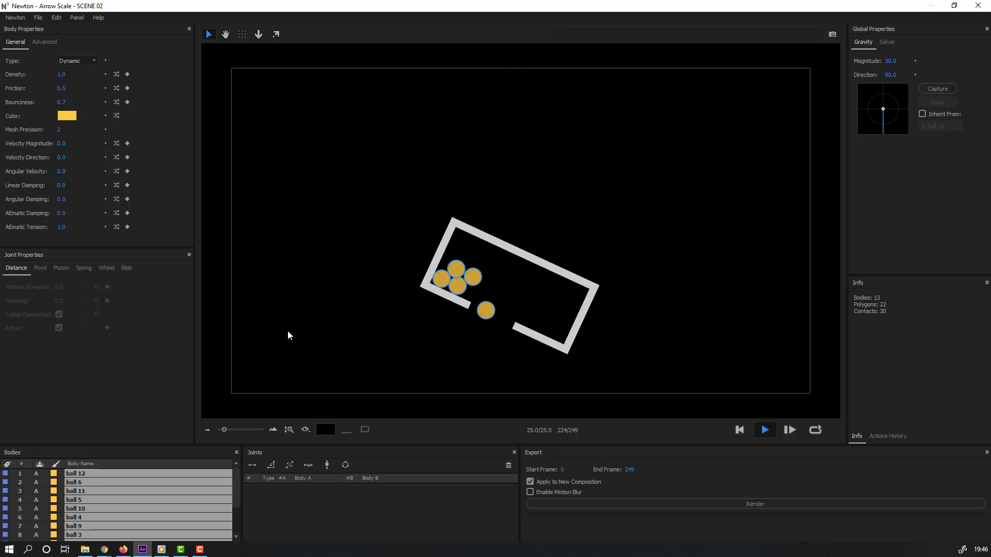
left_click(739, 430)
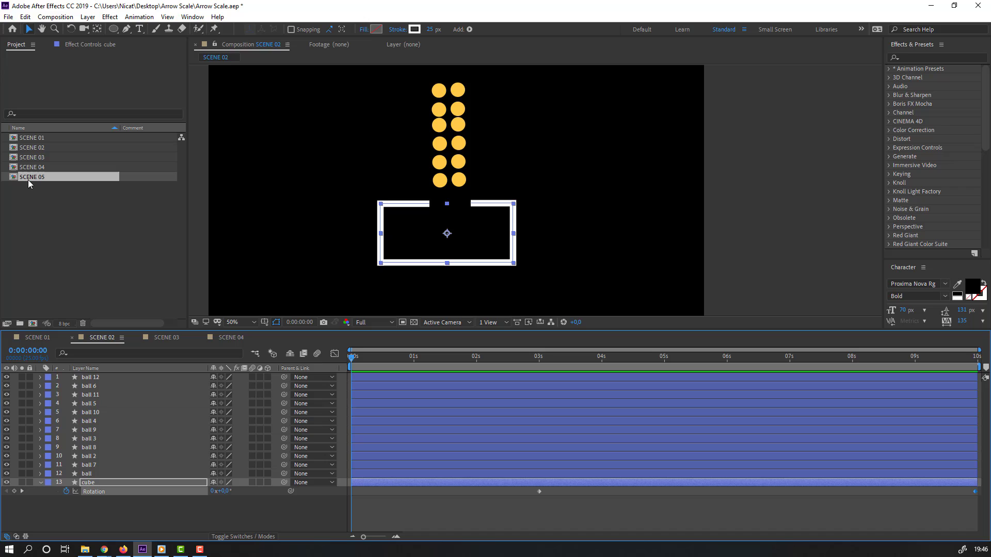
Step: Open the SCENE 05 composition, then switch to the SCENE 03 timeline
double_click(32, 177)
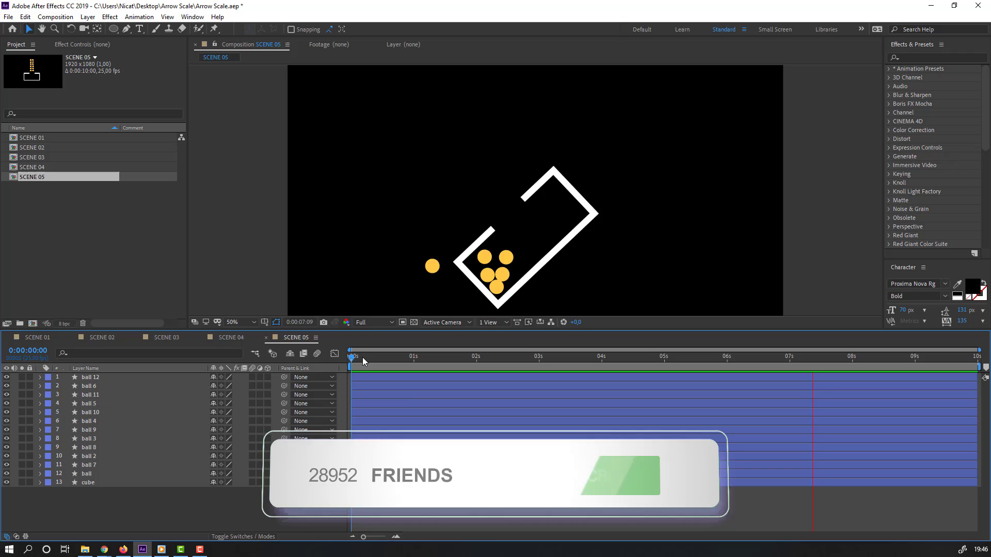
left_click(167, 337)
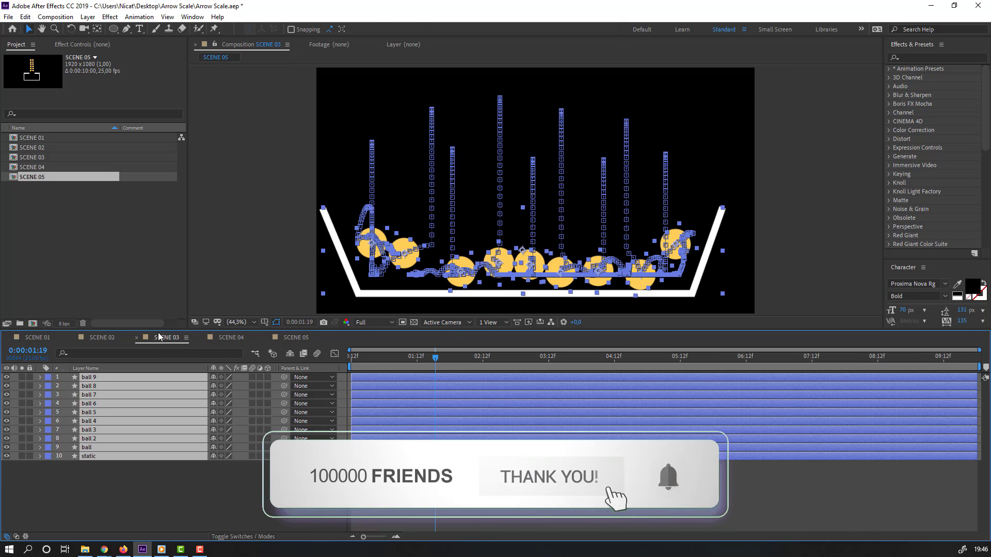